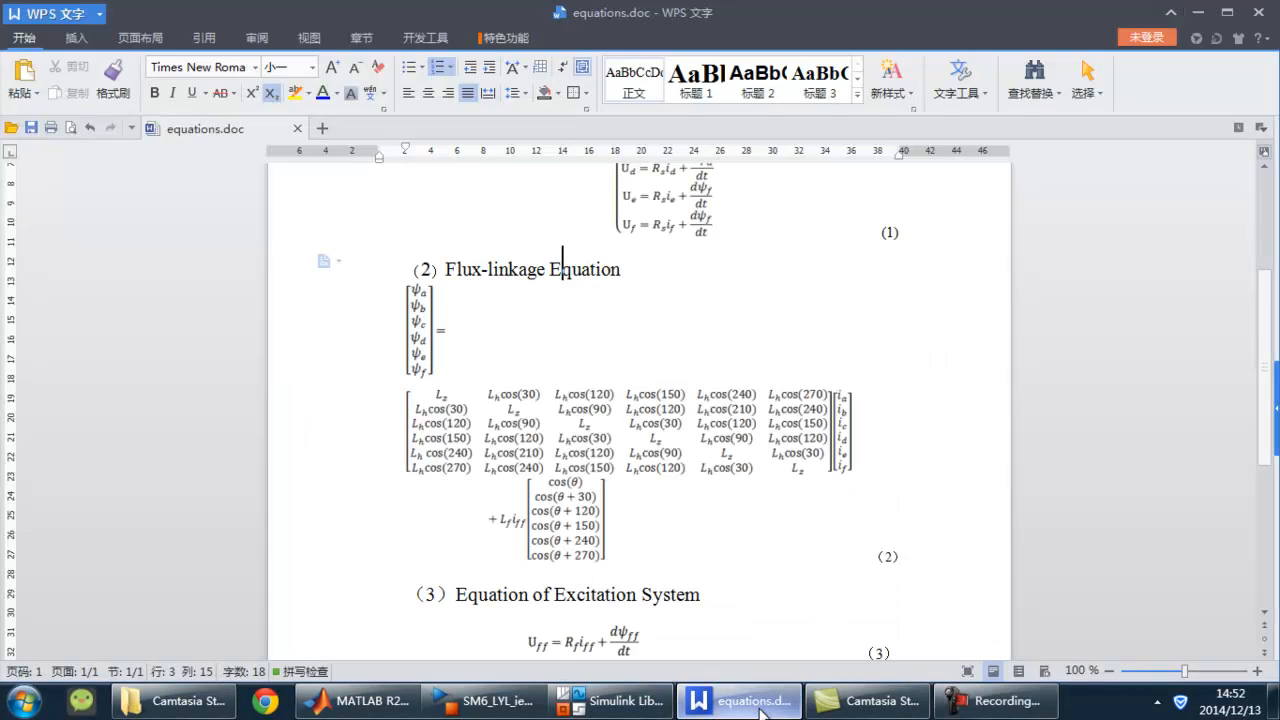
mouse_move(1076, 556)
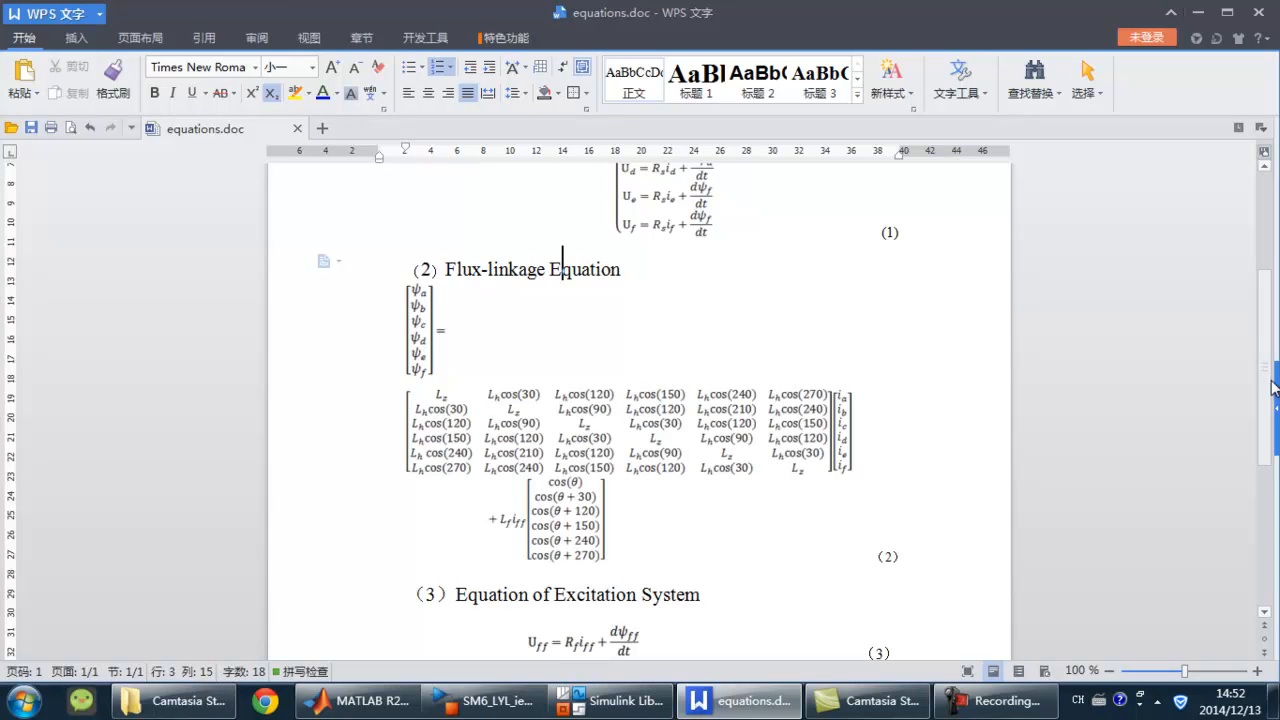
Bring the SM6_LYL_ieq1008 six-phase generator model window to the front
scroll(up, 3)
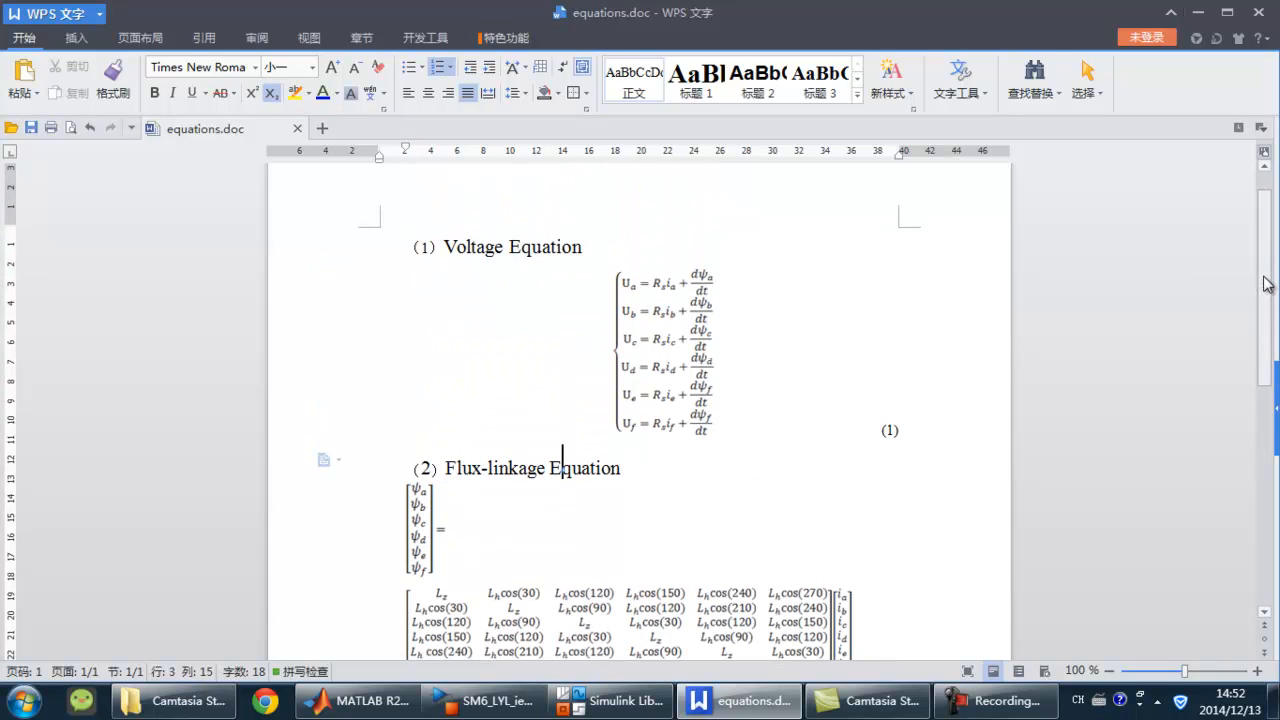
scroll(down, 3)
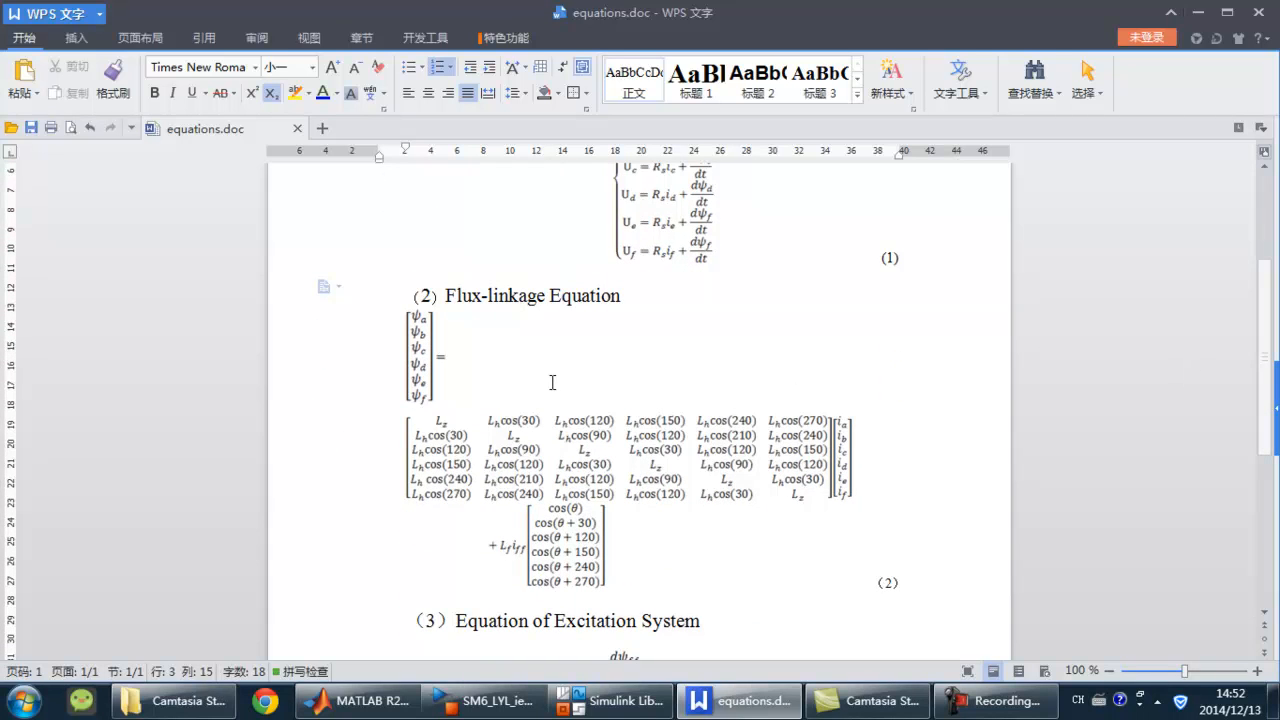
scroll(down, 3)
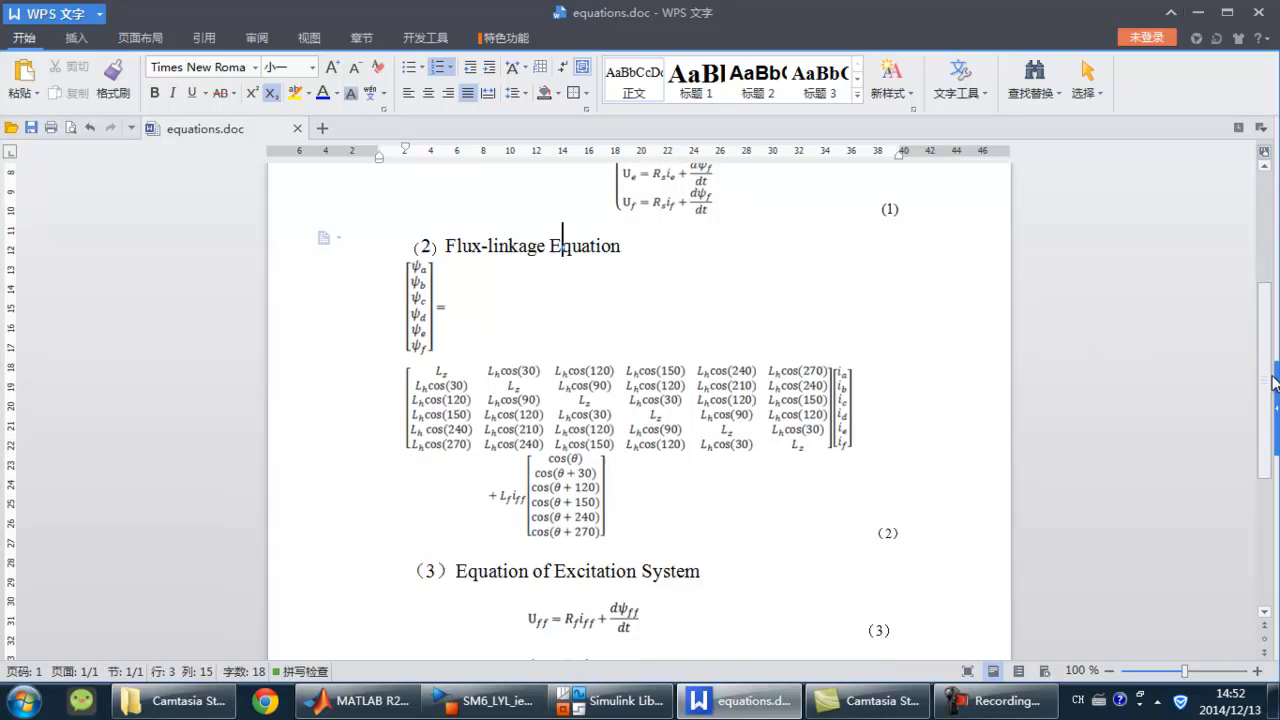
scroll(down, 3)
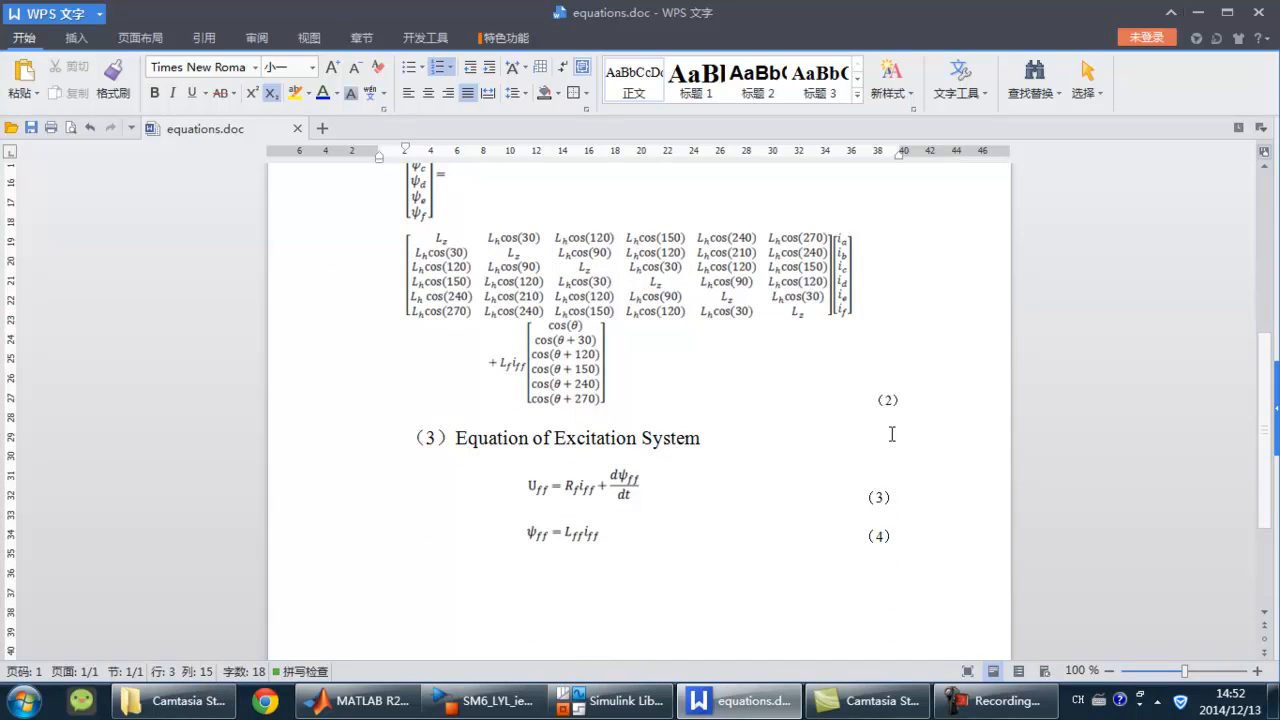
mouse_move(984, 492)
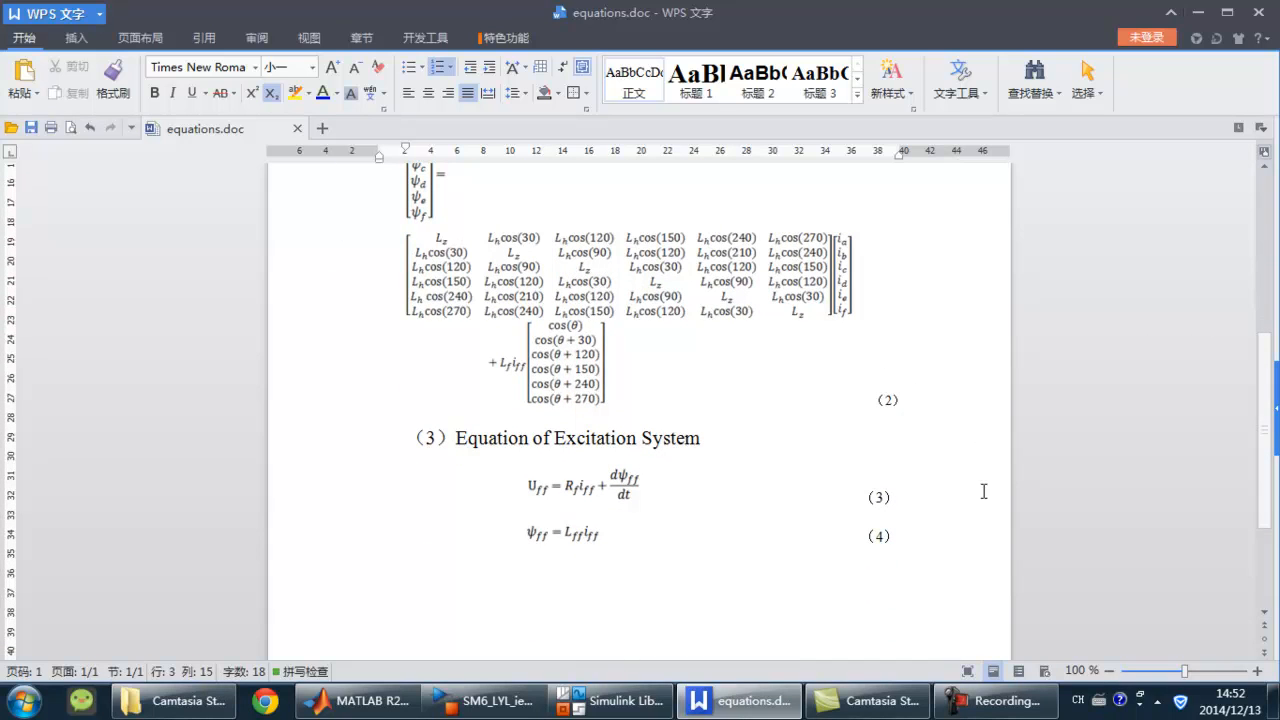
click(484, 700)
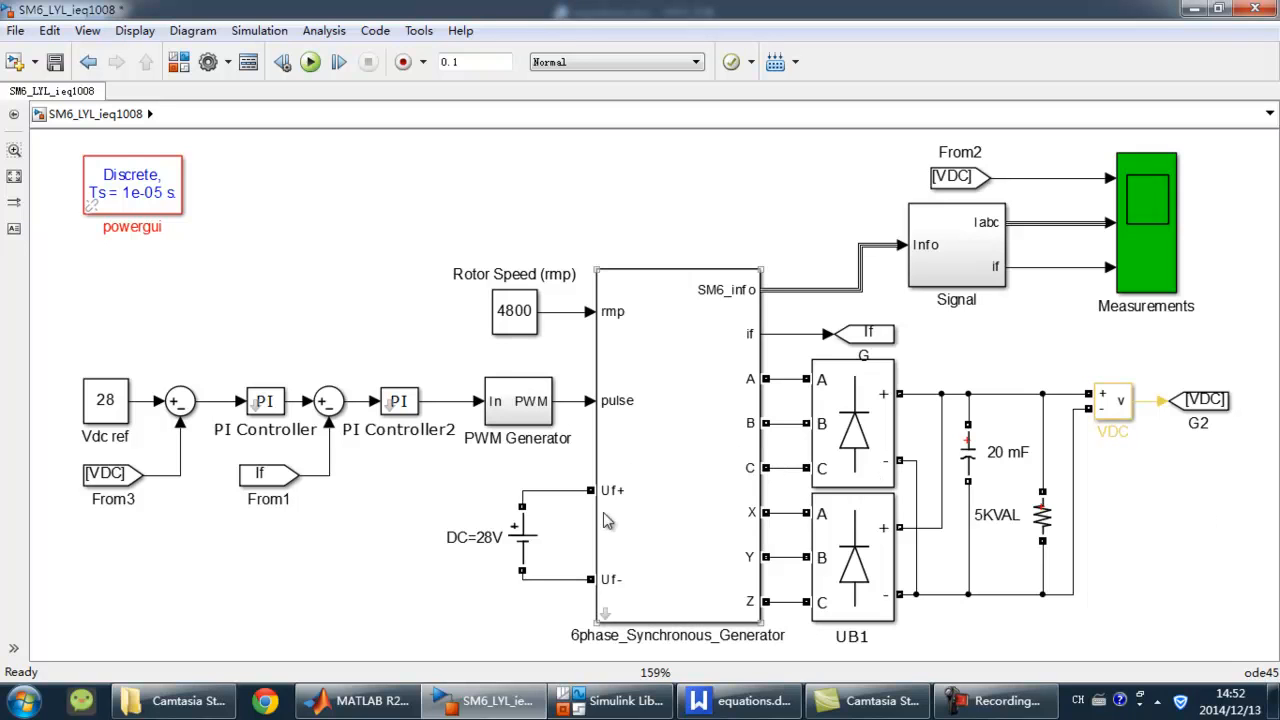
Open the 6phase_Synchronous_Generator block into its Motor Equations and Excitation Circuit diagram
double_click(676, 440)
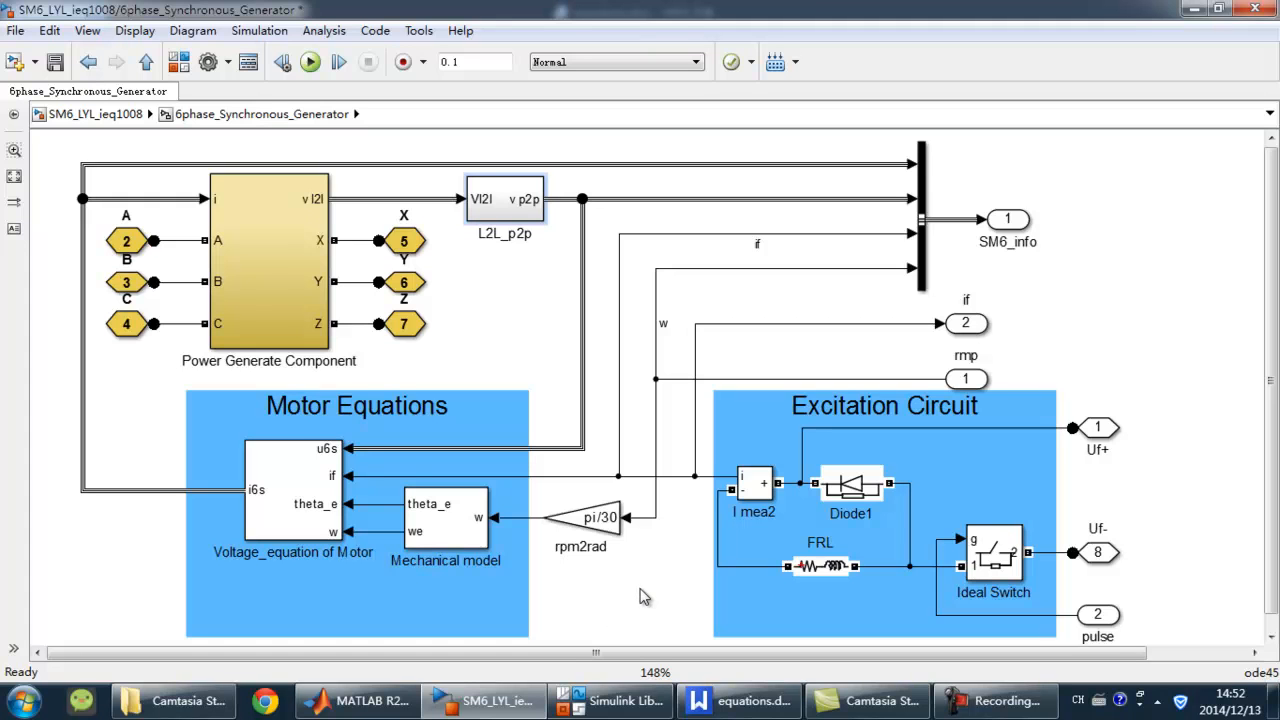
click(268, 260)
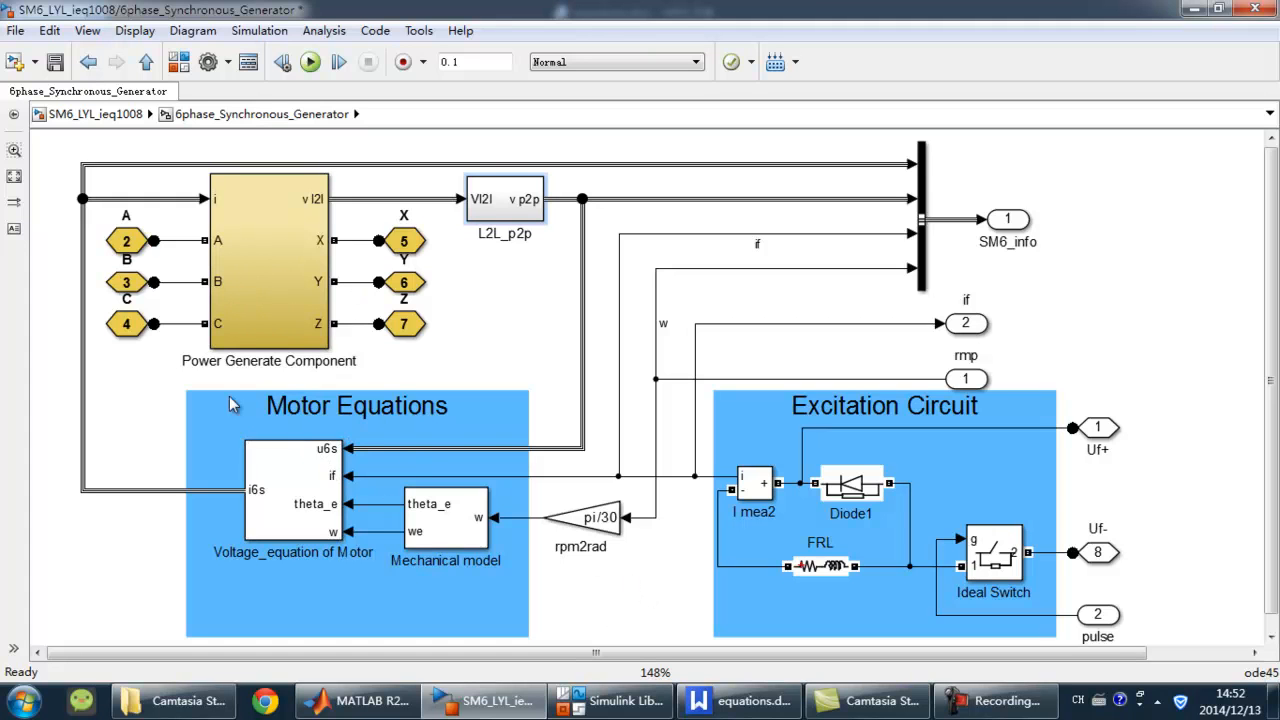
mouse_move(1030, 430)
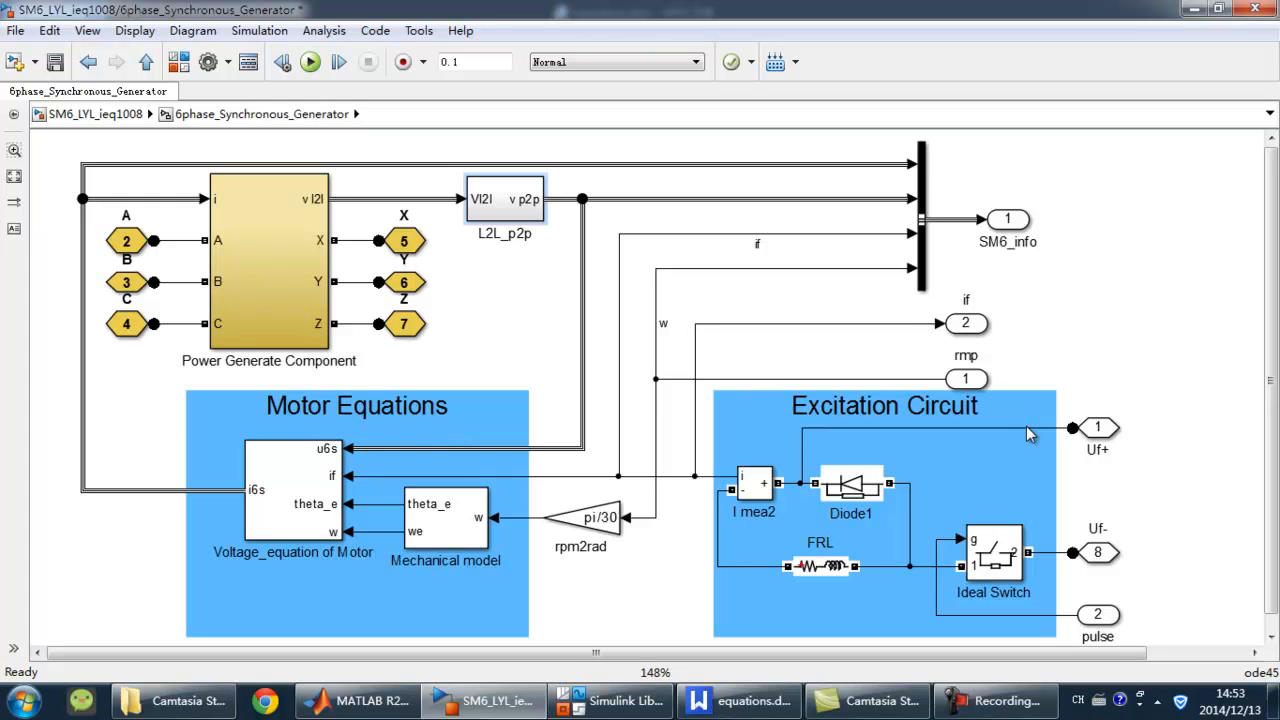
mouse_move(864, 444)
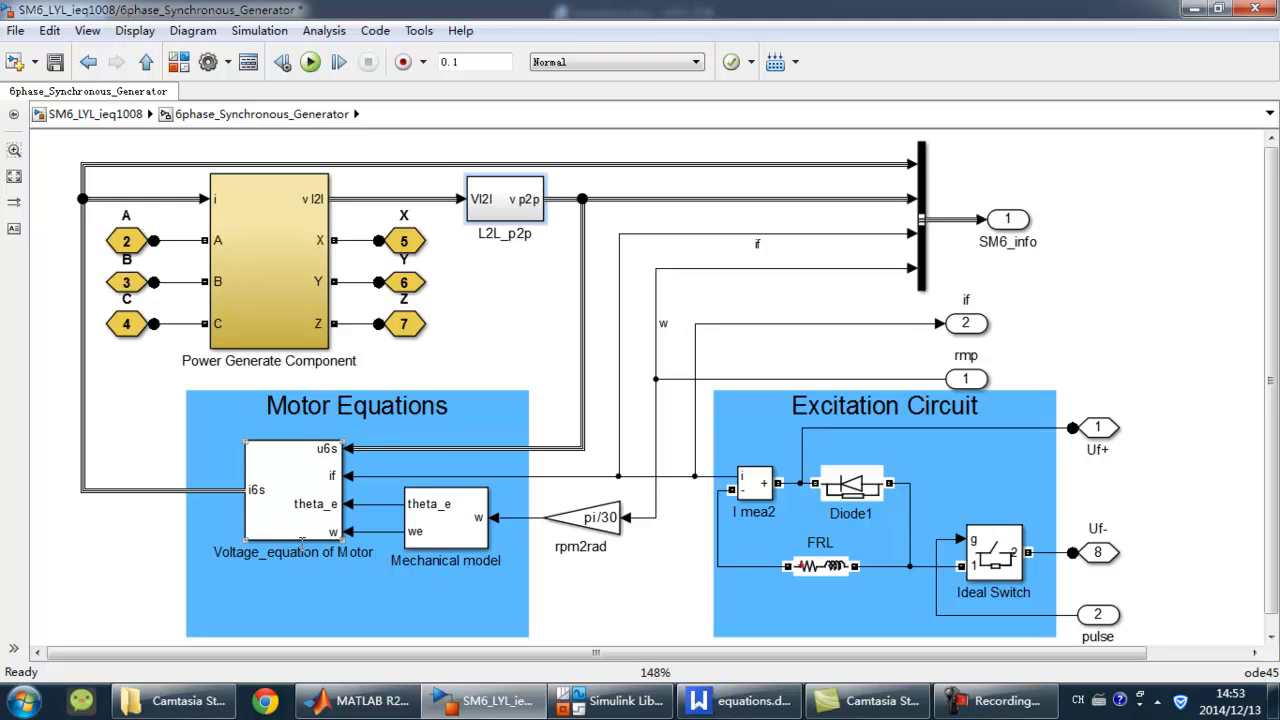
mouse_move(280, 520)
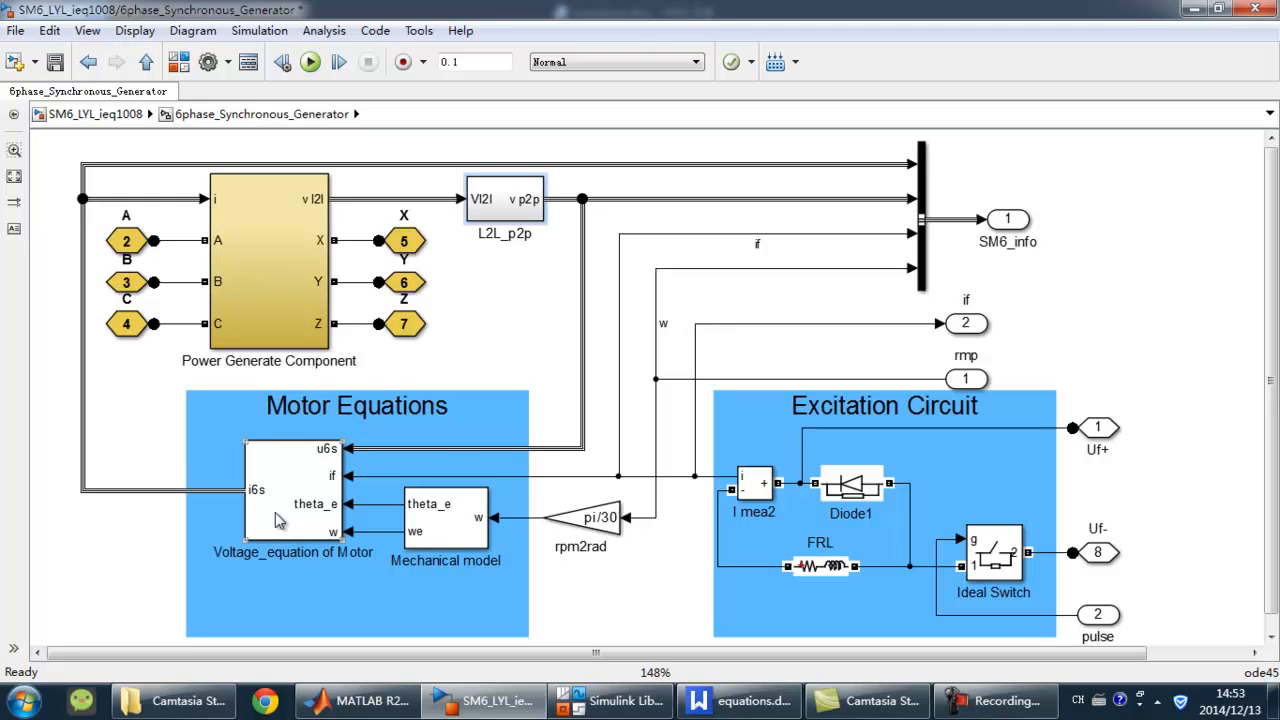
double_click(292, 490)
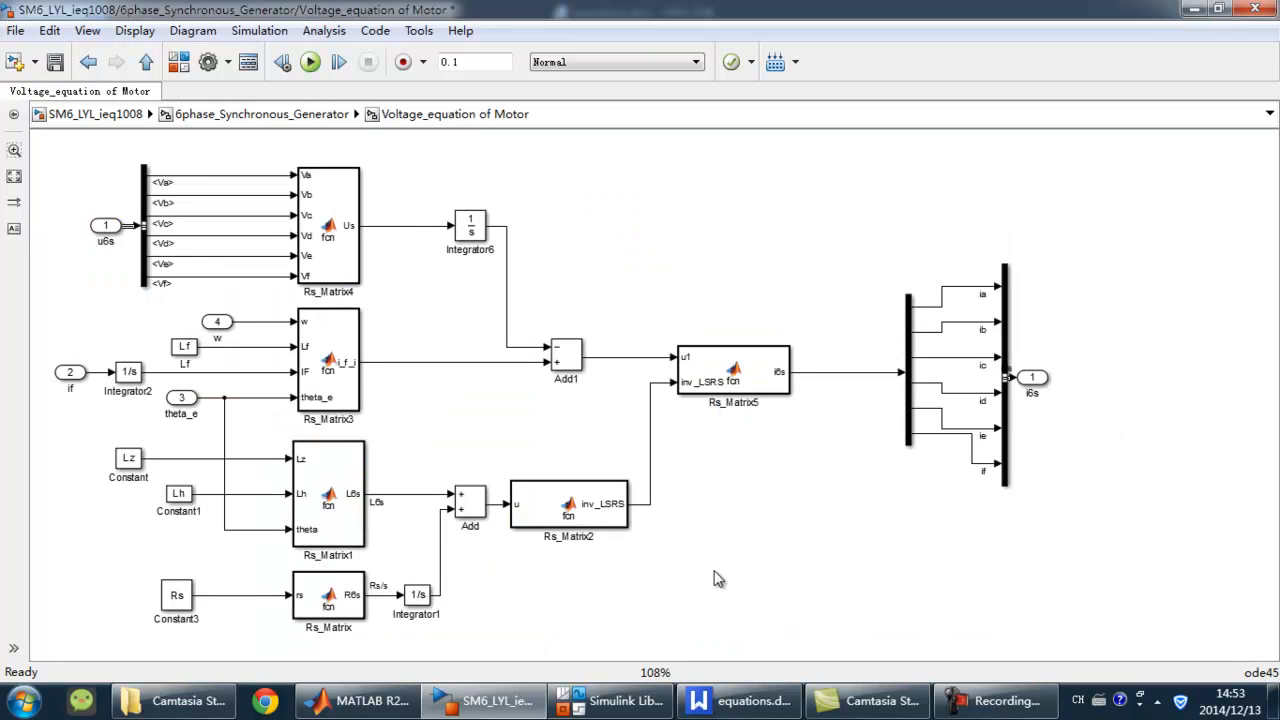
mouse_move(724, 576)
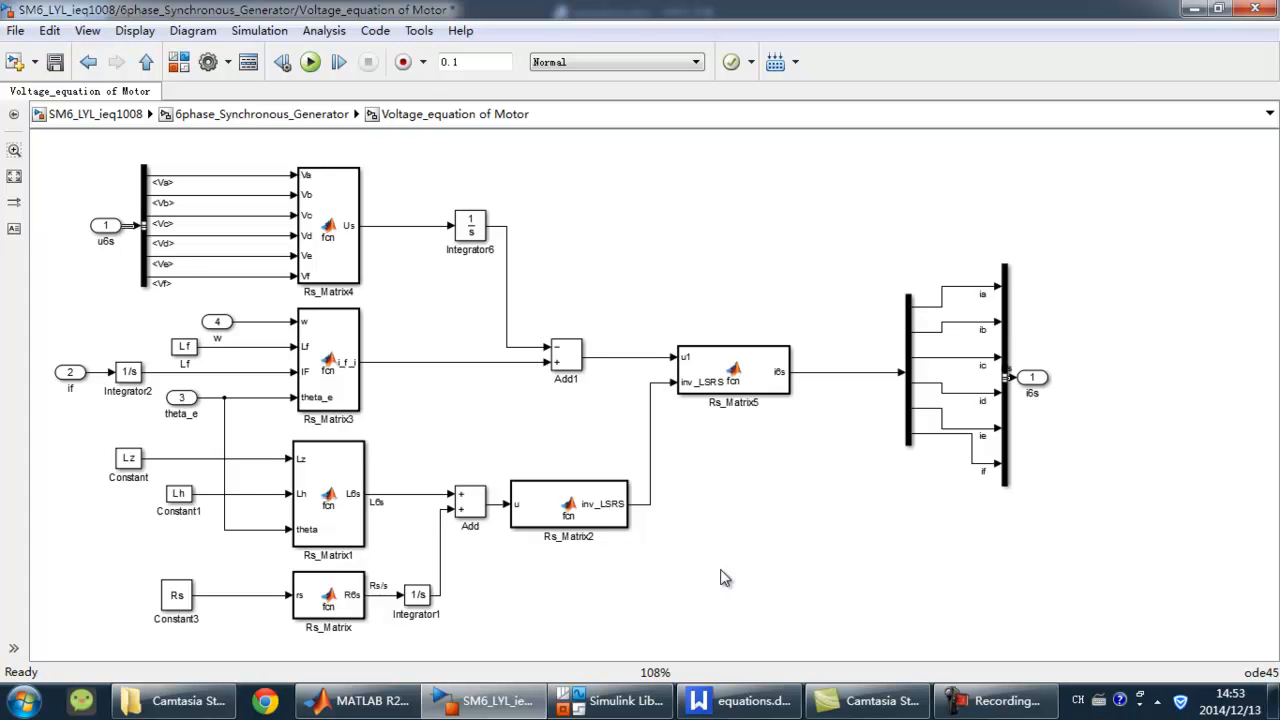
mouse_move(736, 578)
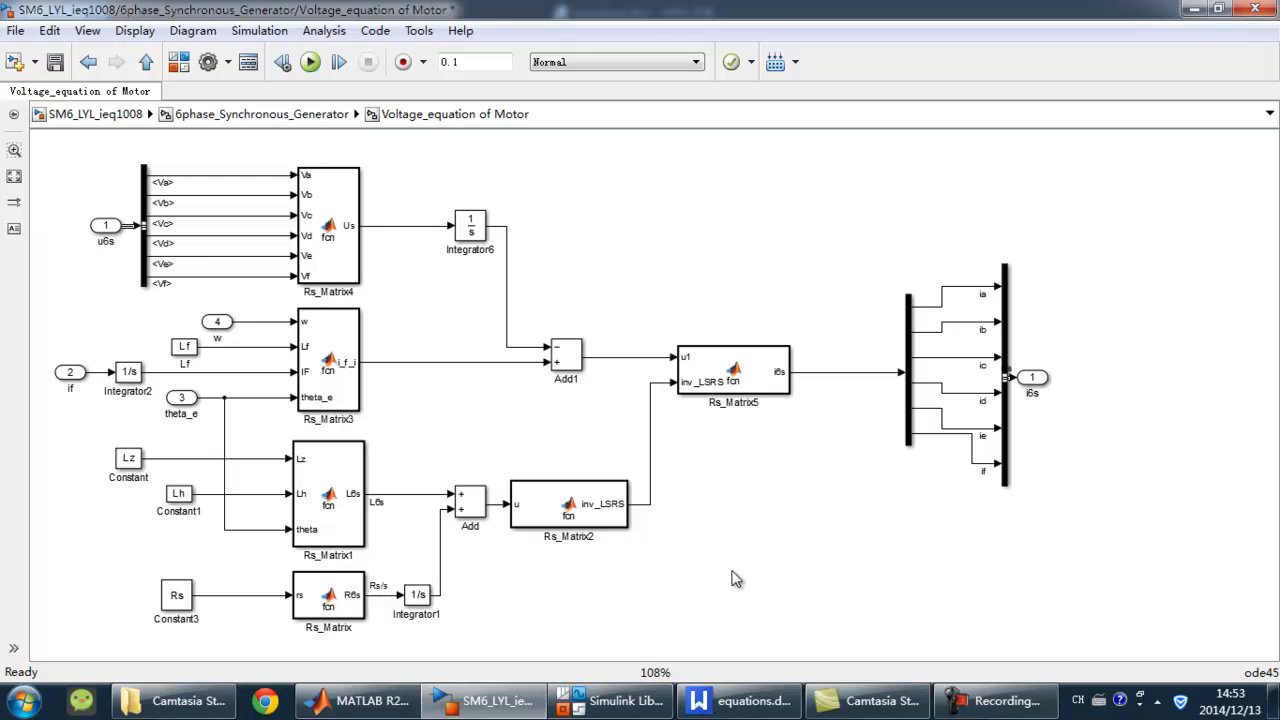
double_click(328, 360)
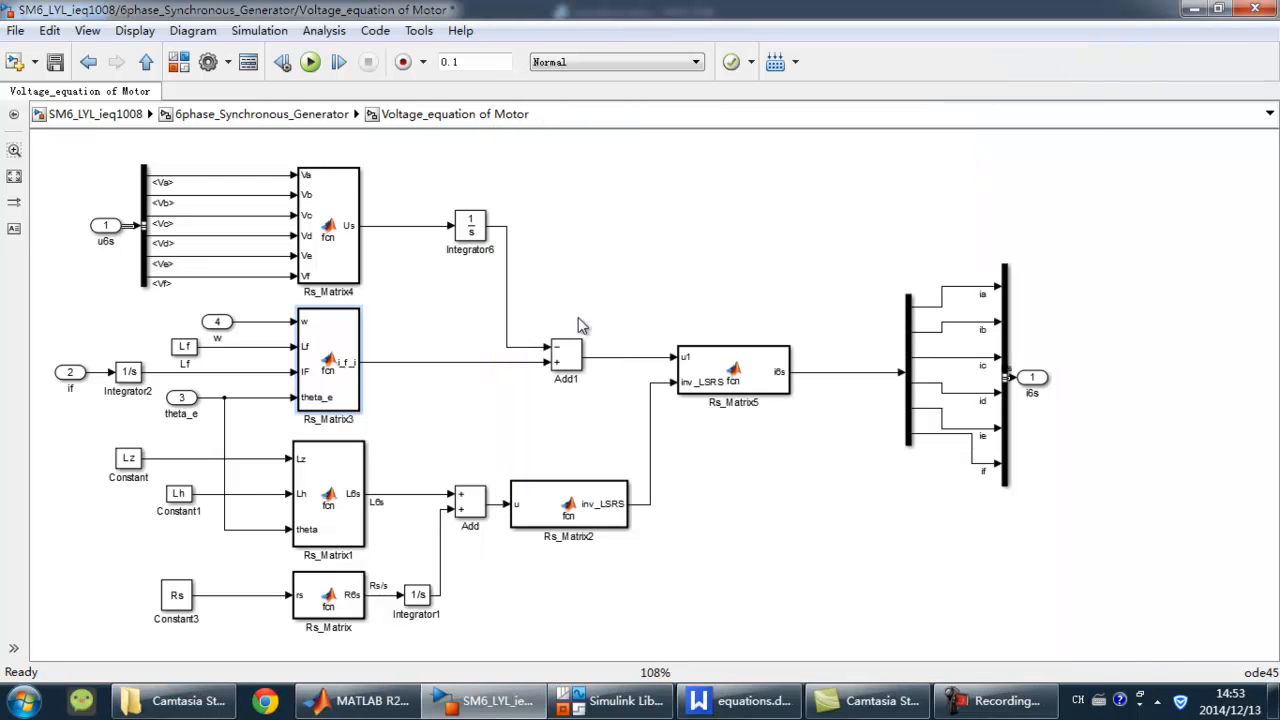
double_click(328, 496)
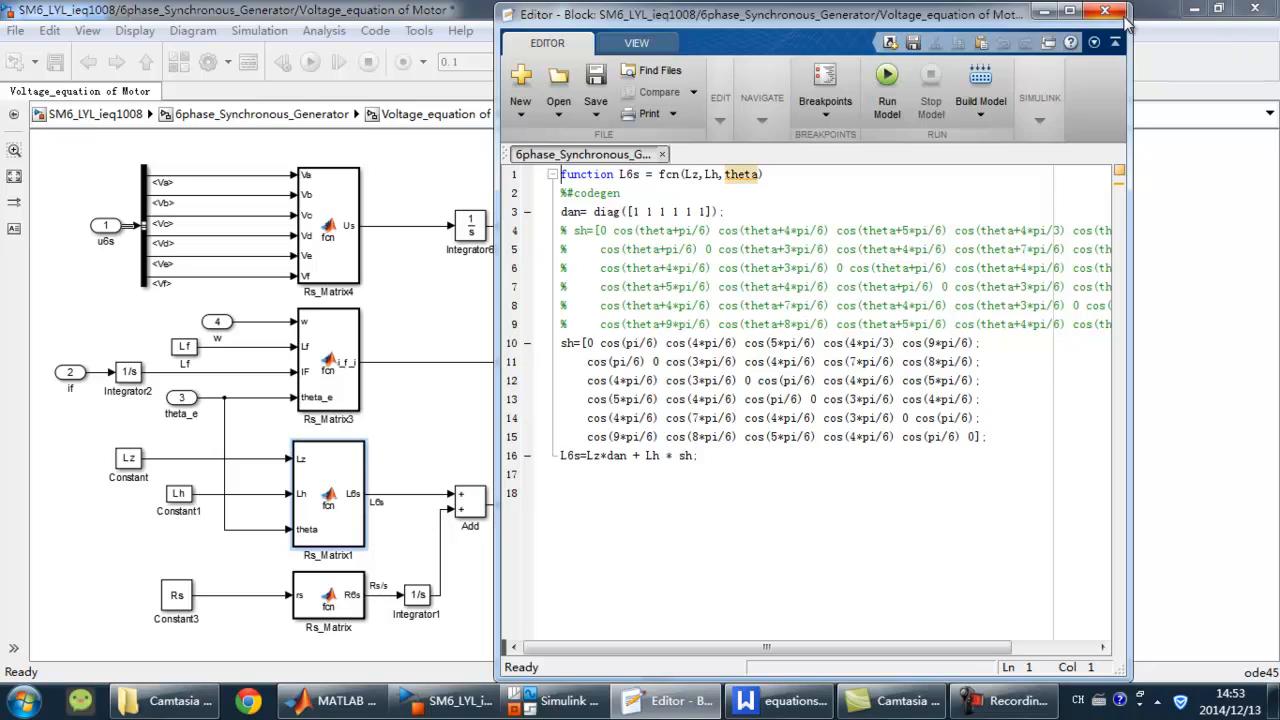
click(1104, 12)
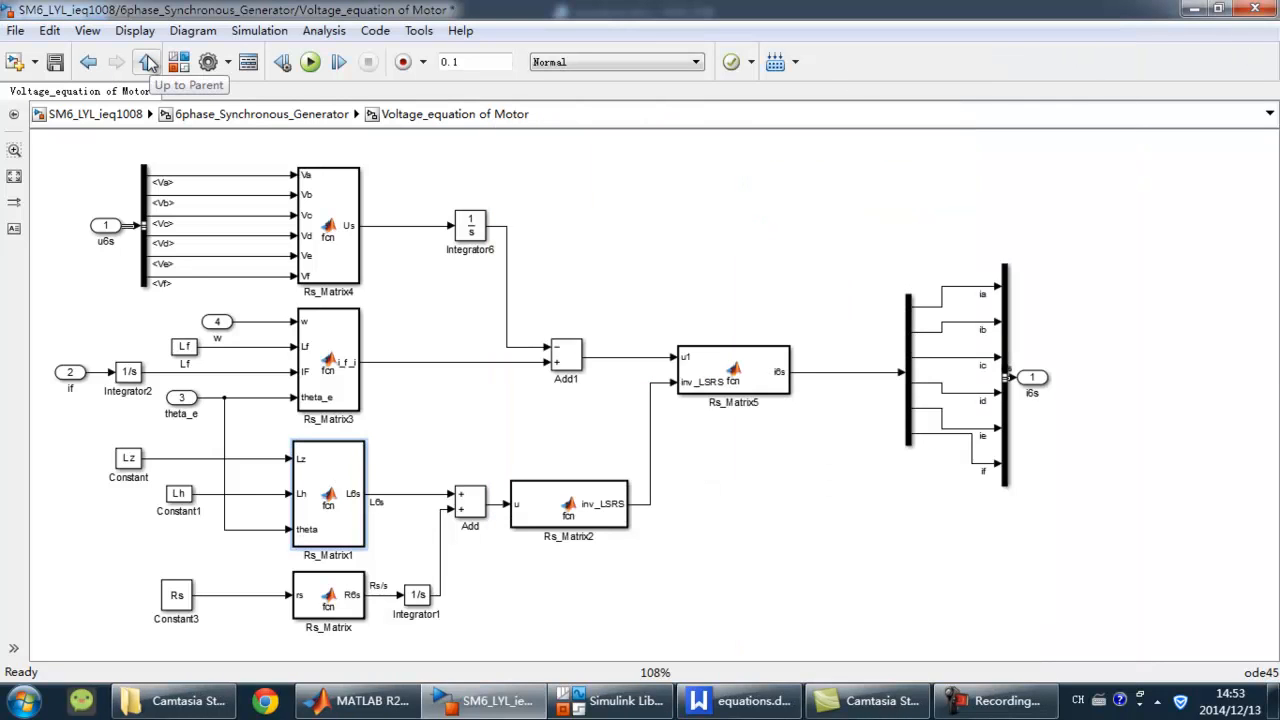
click(148, 62)
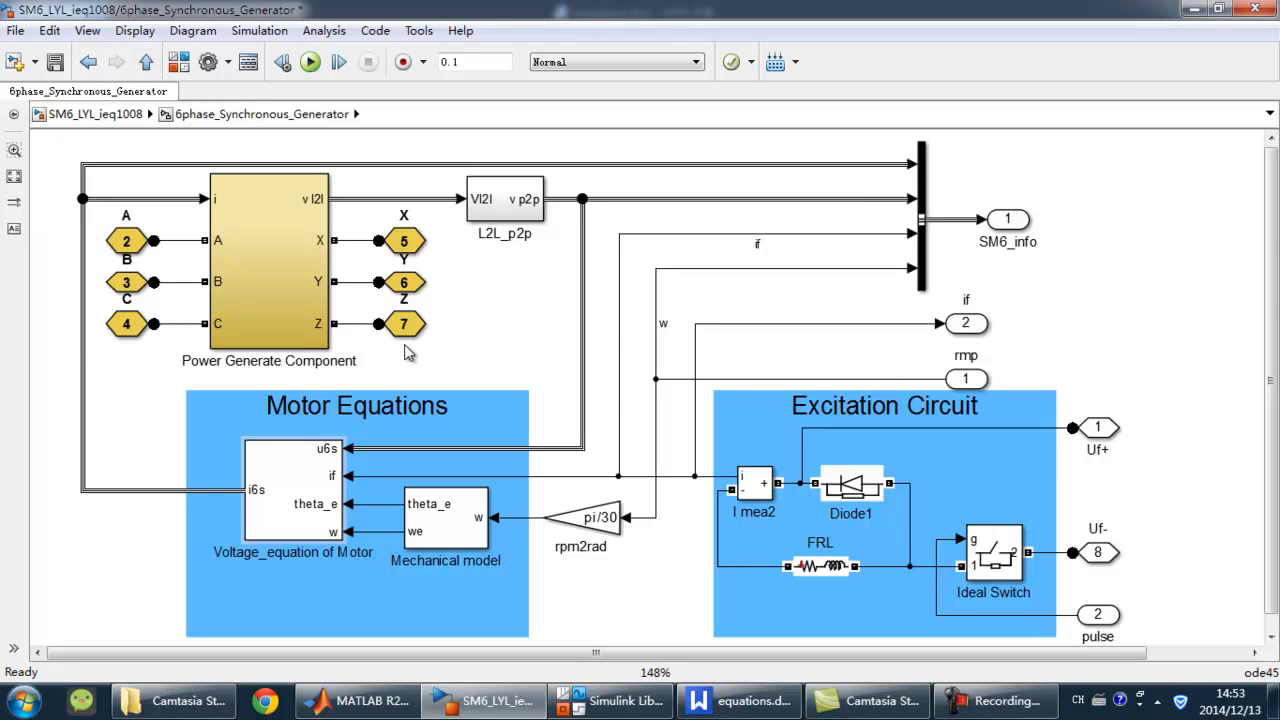
mouse_move(288, 414)
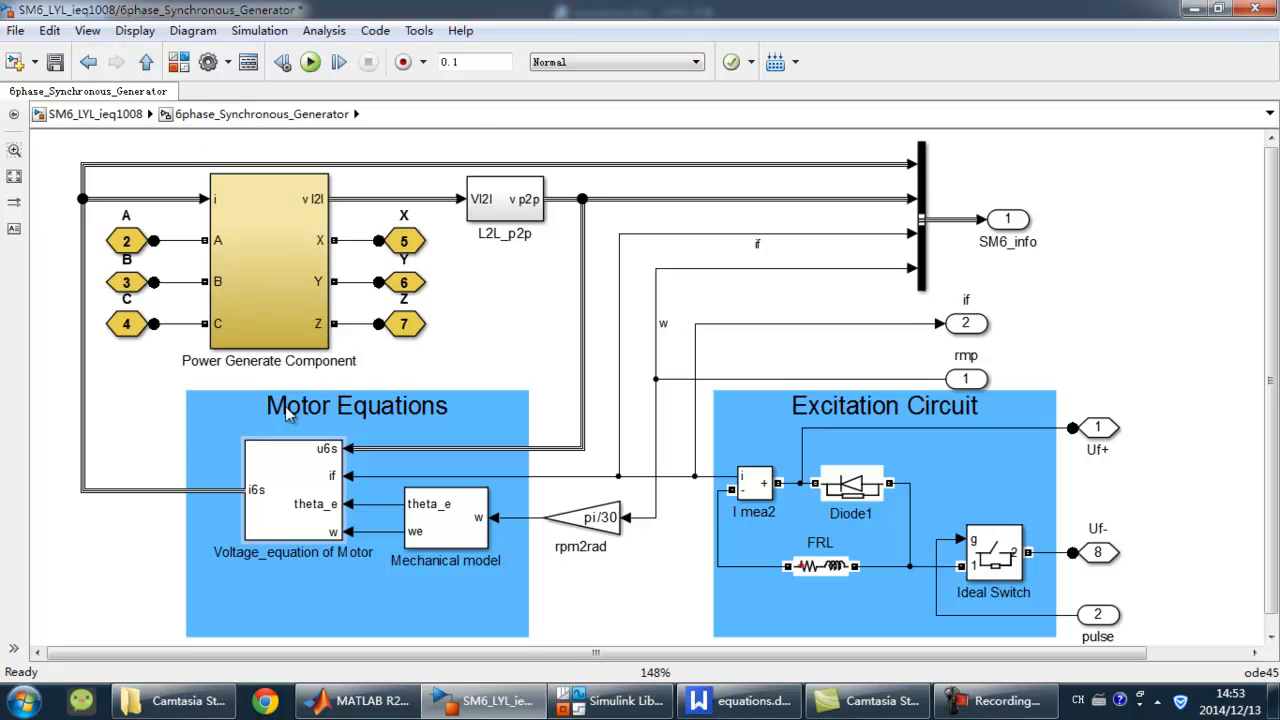
Open the Mechanical model subsystem and select the Nb gain feeding the theta_e integrator
double_click(444, 518)
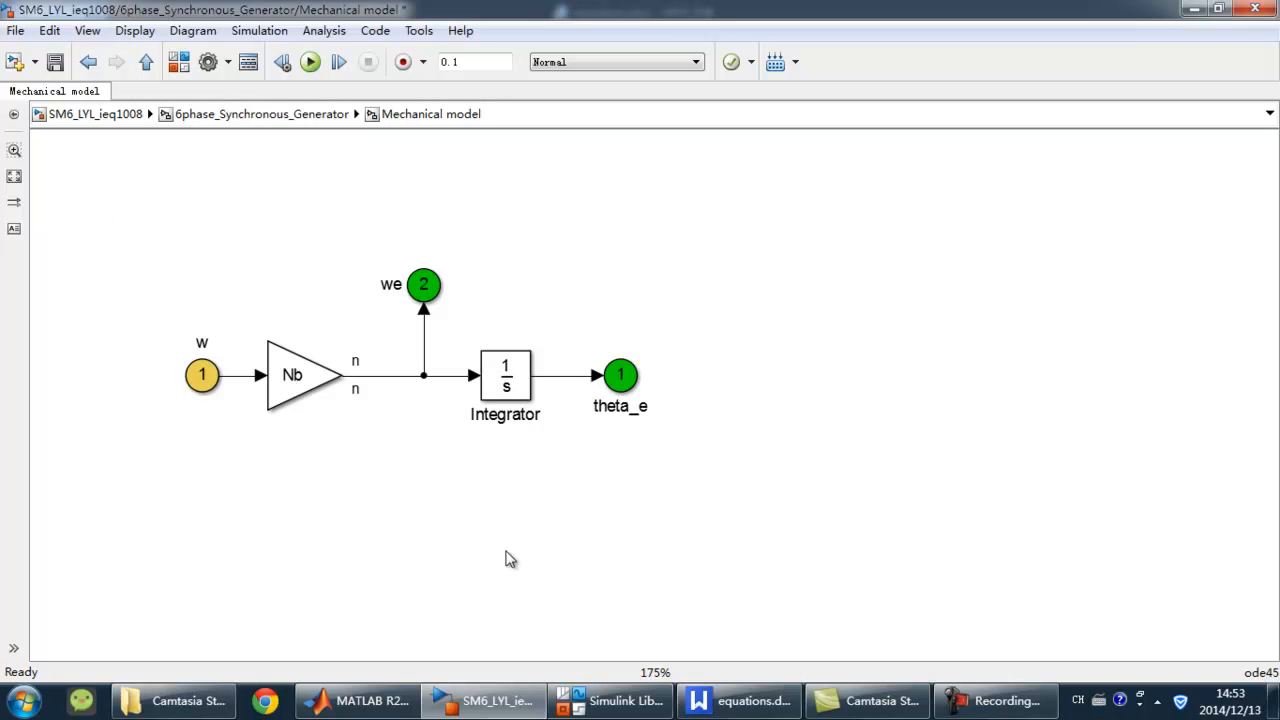
mouse_move(316, 476)
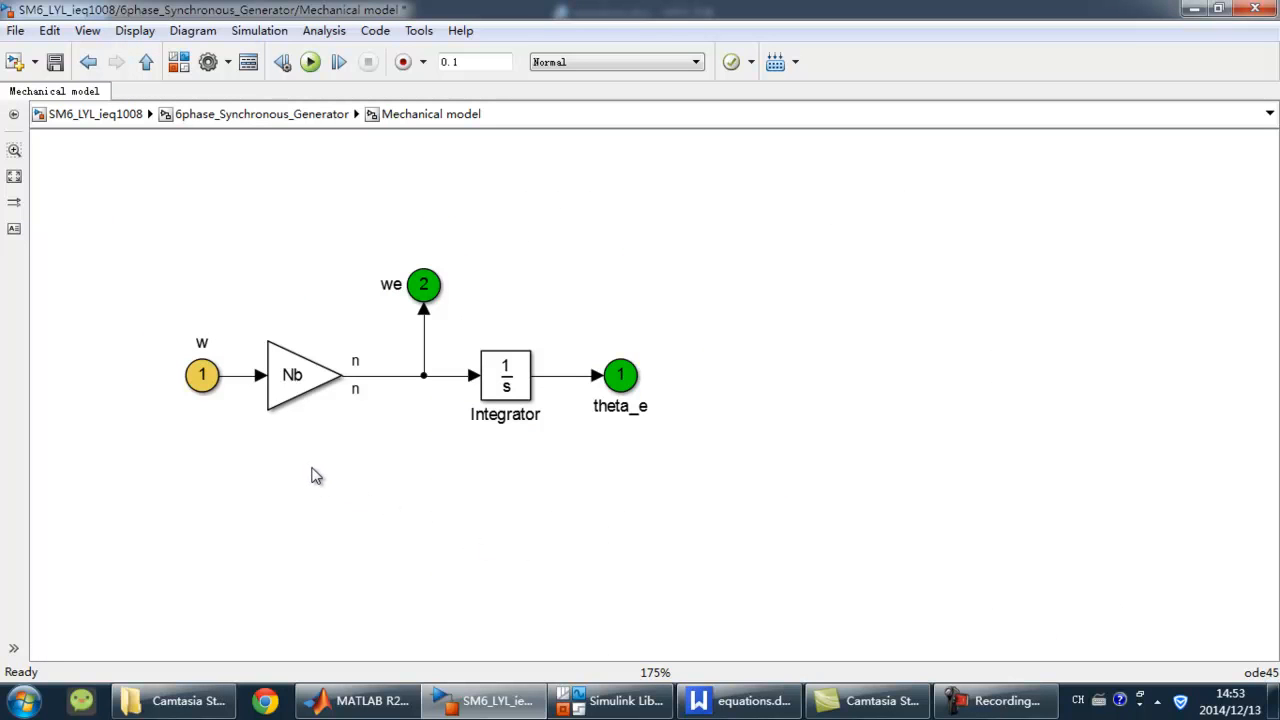
click(300, 376)
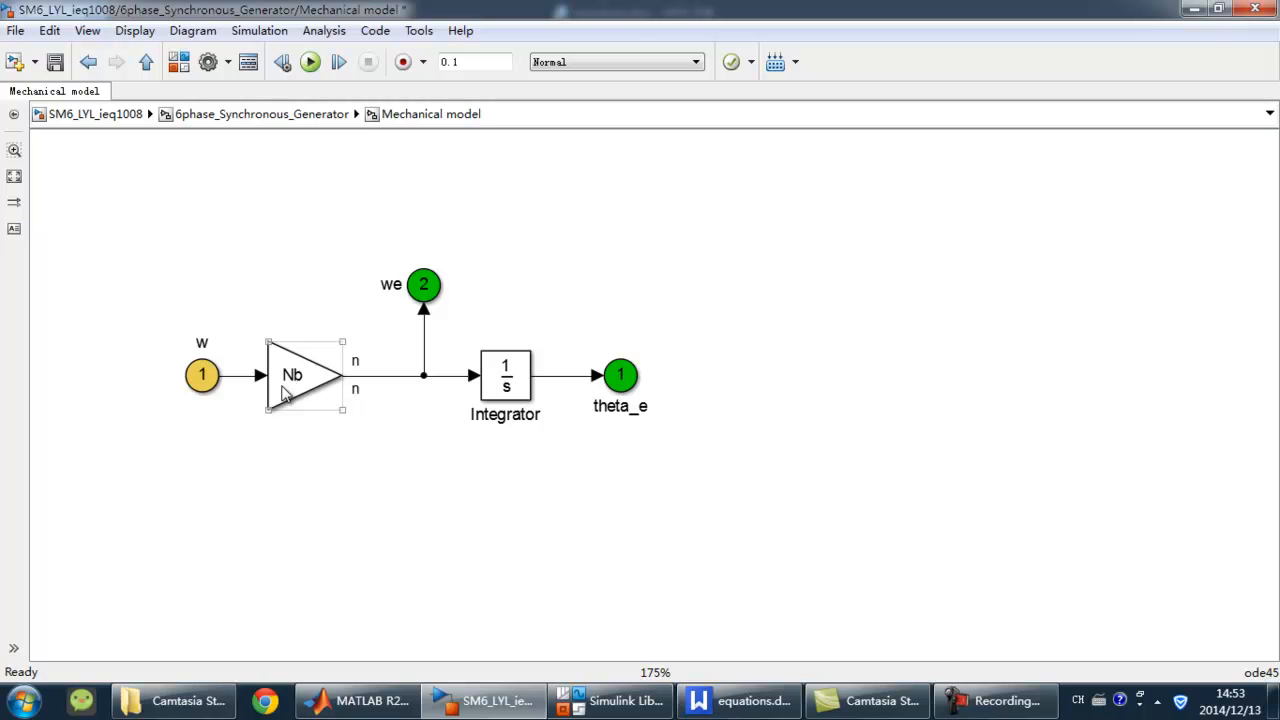
click(544, 418)
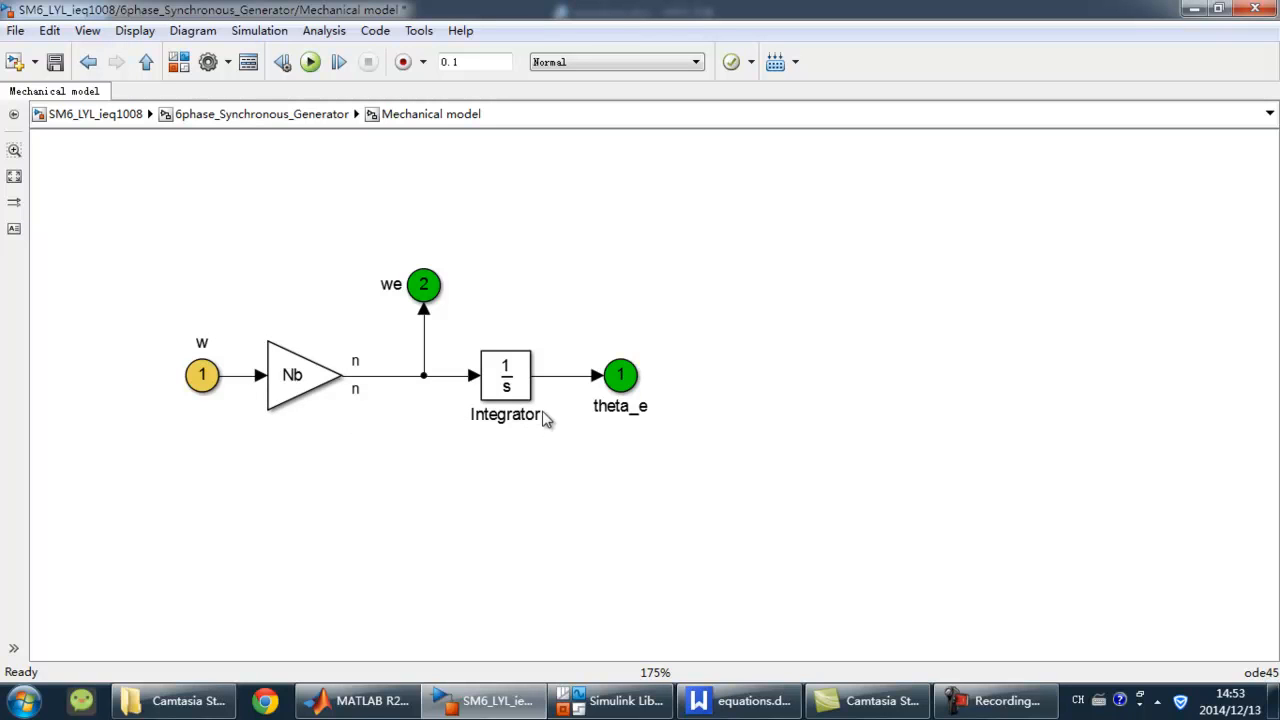
mouse_move(396, 310)
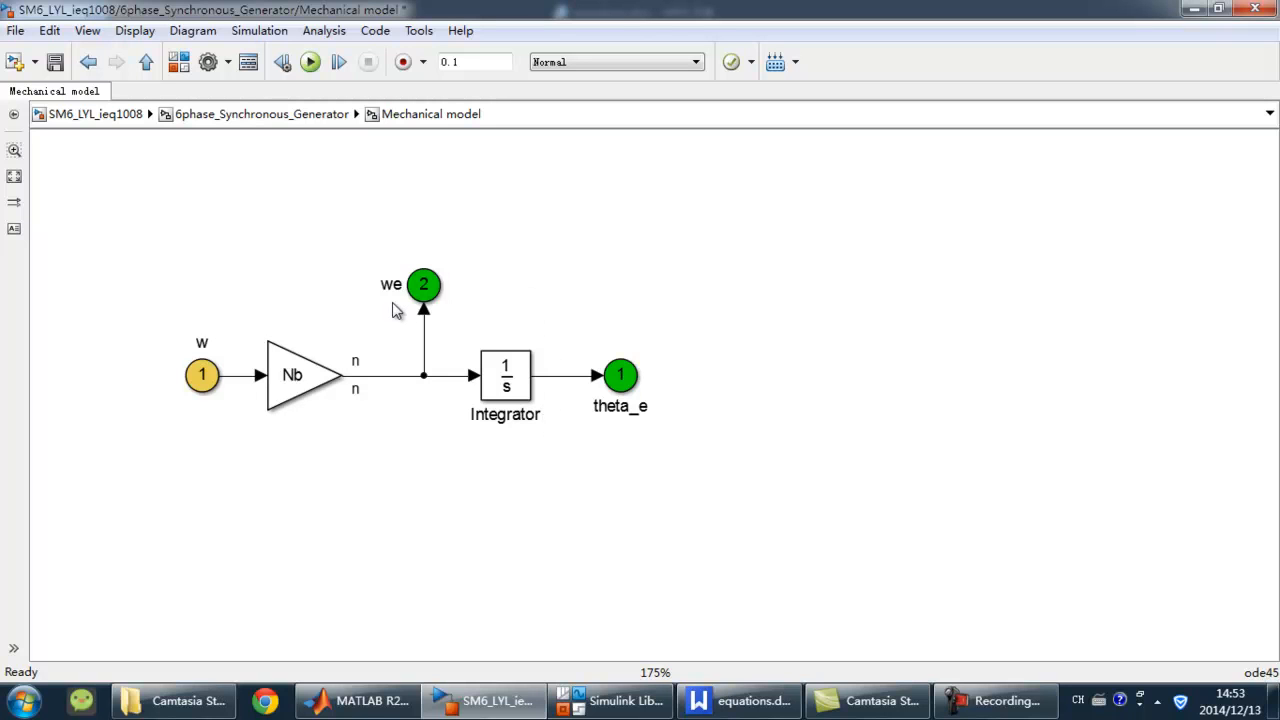
mouse_move(568, 462)
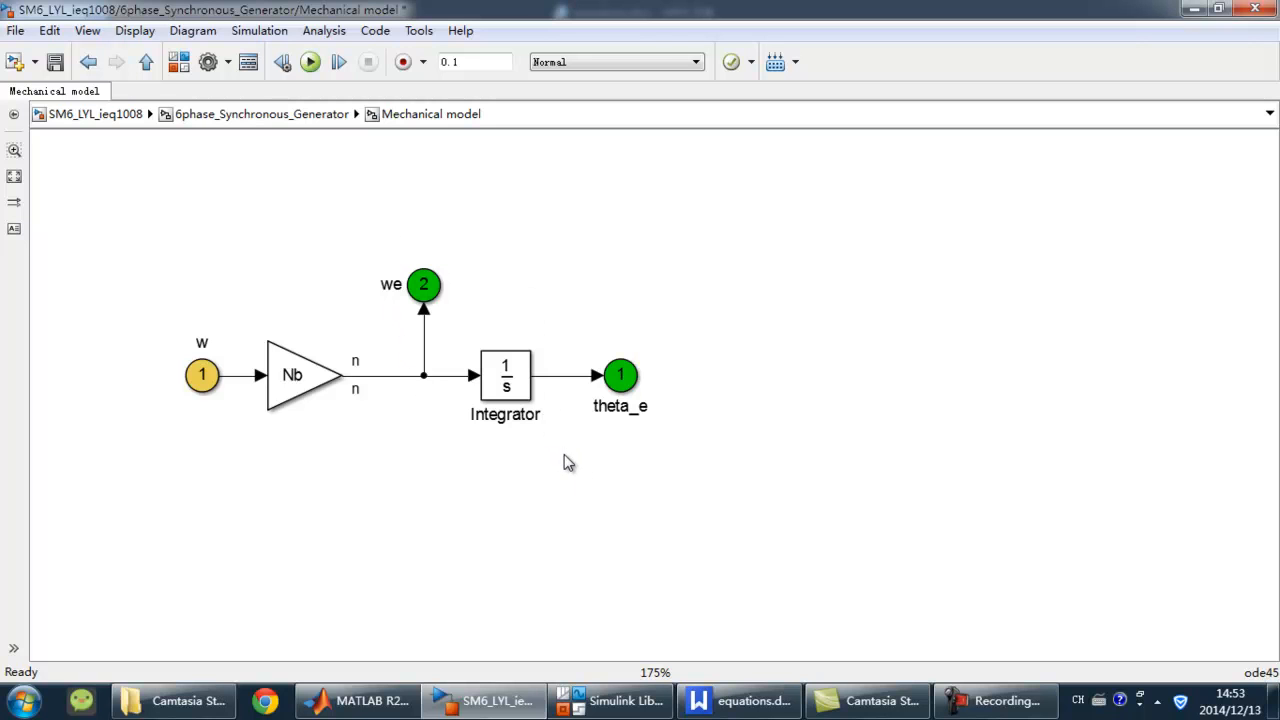
mouse_move(574, 466)
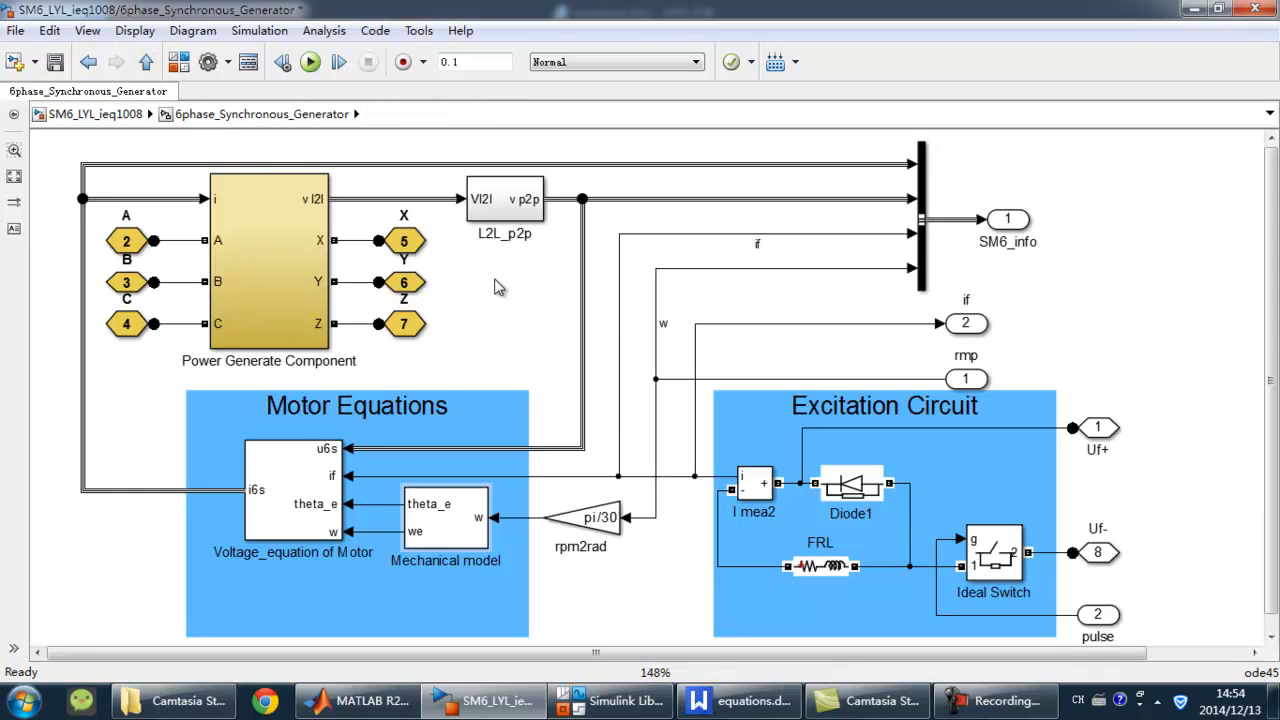
mouse_move(624, 320)
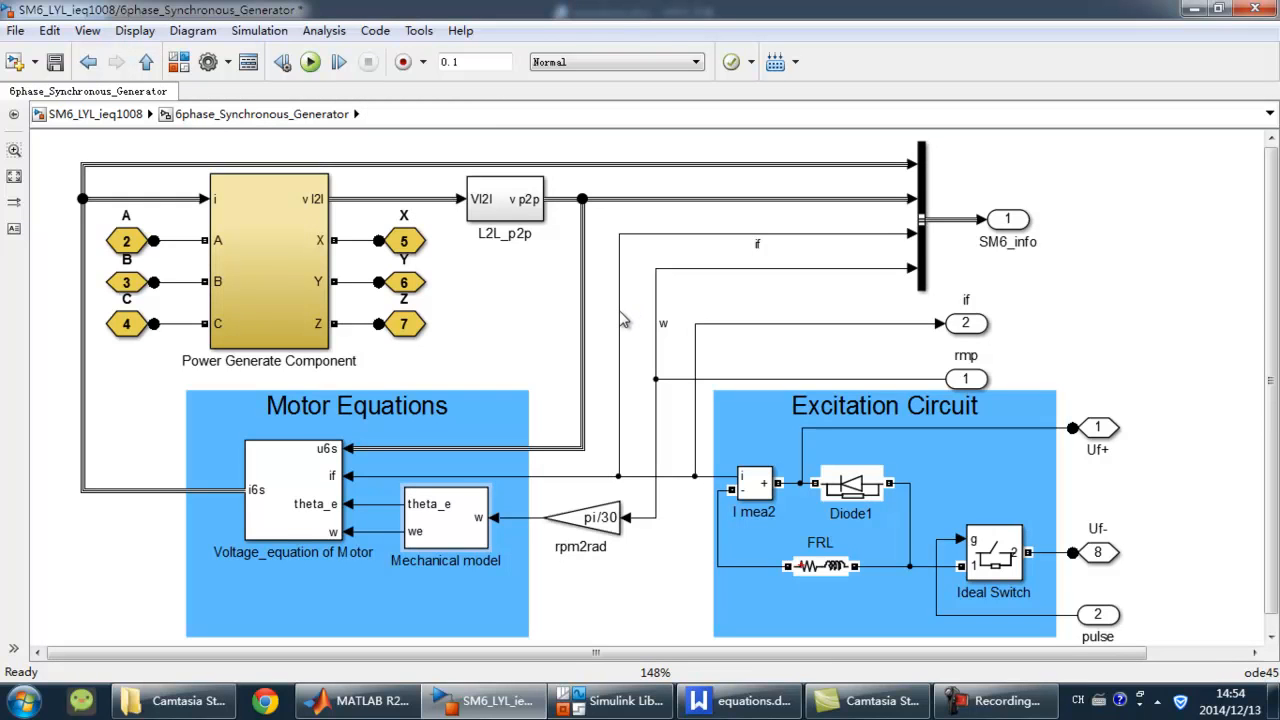
mouse_move(672, 348)
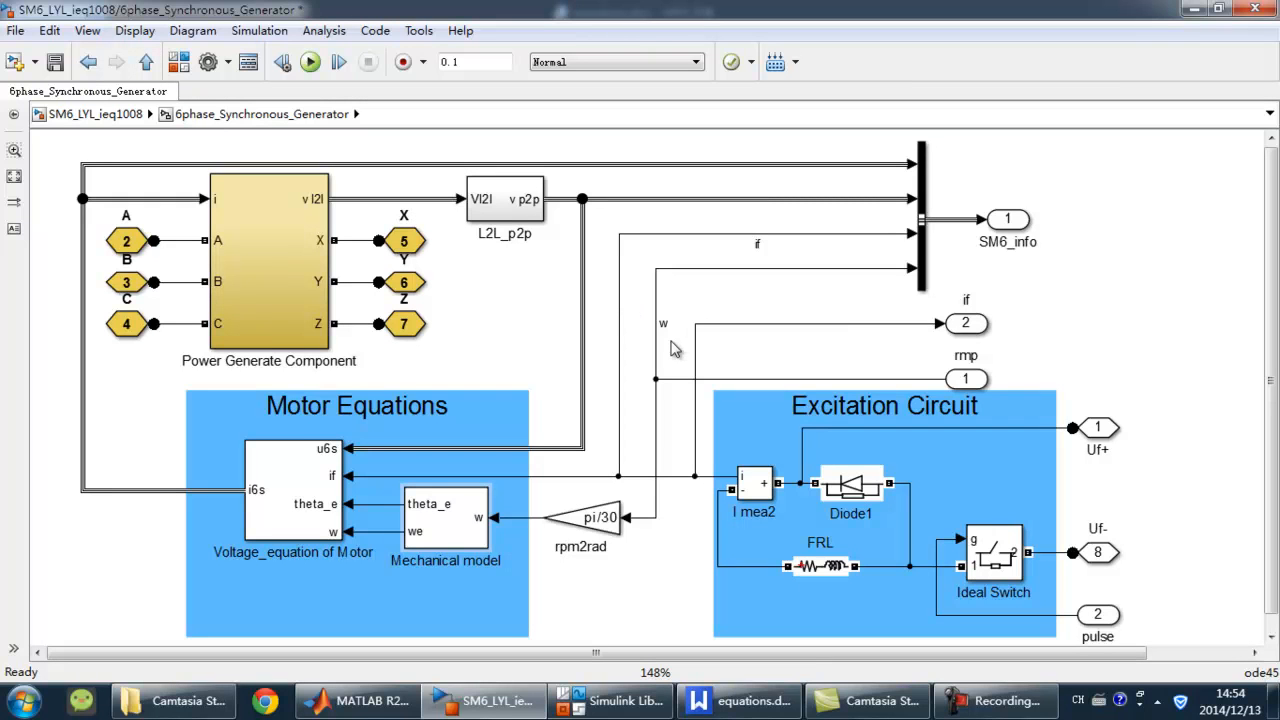
mouse_move(562, 244)
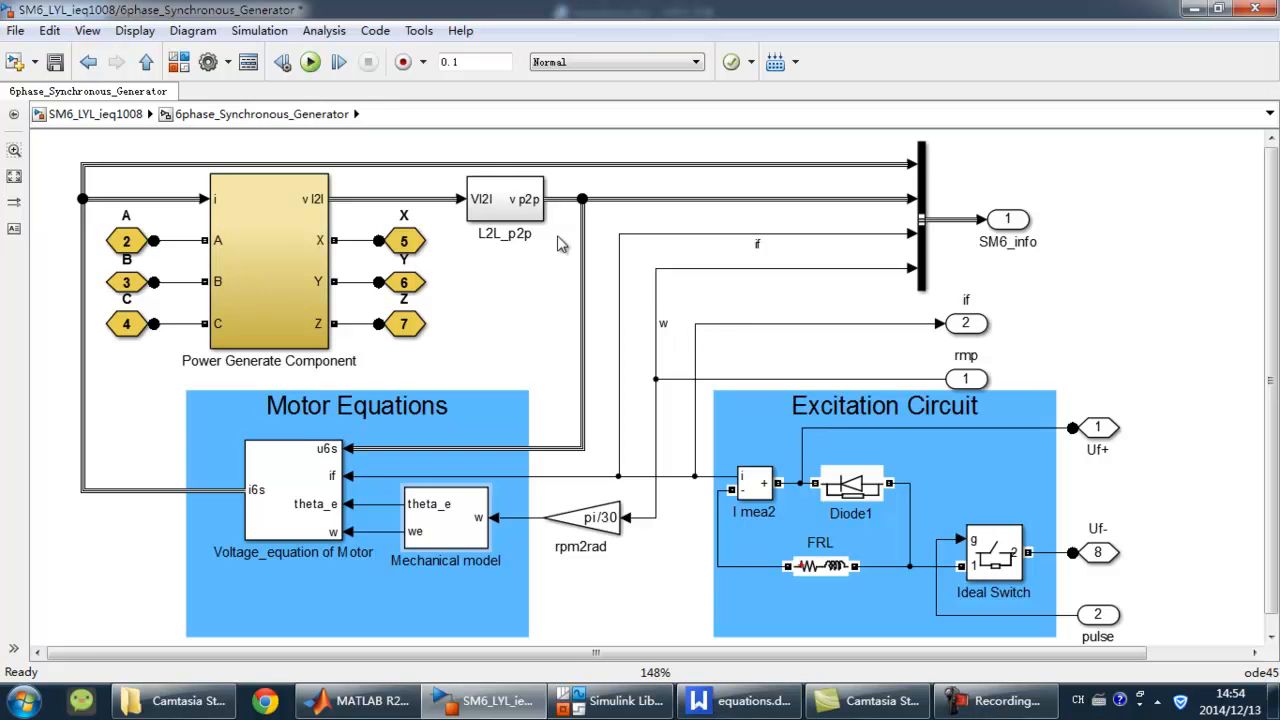
double_click(268, 258)
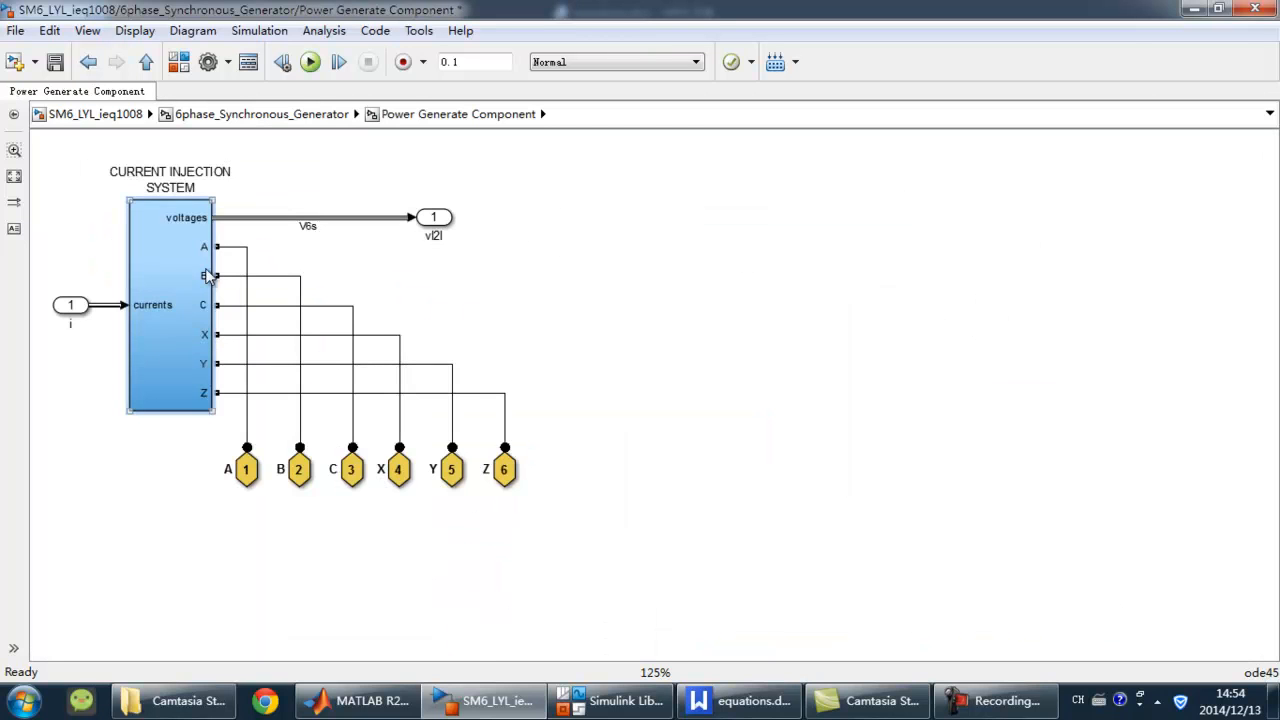
double_click(170, 300)
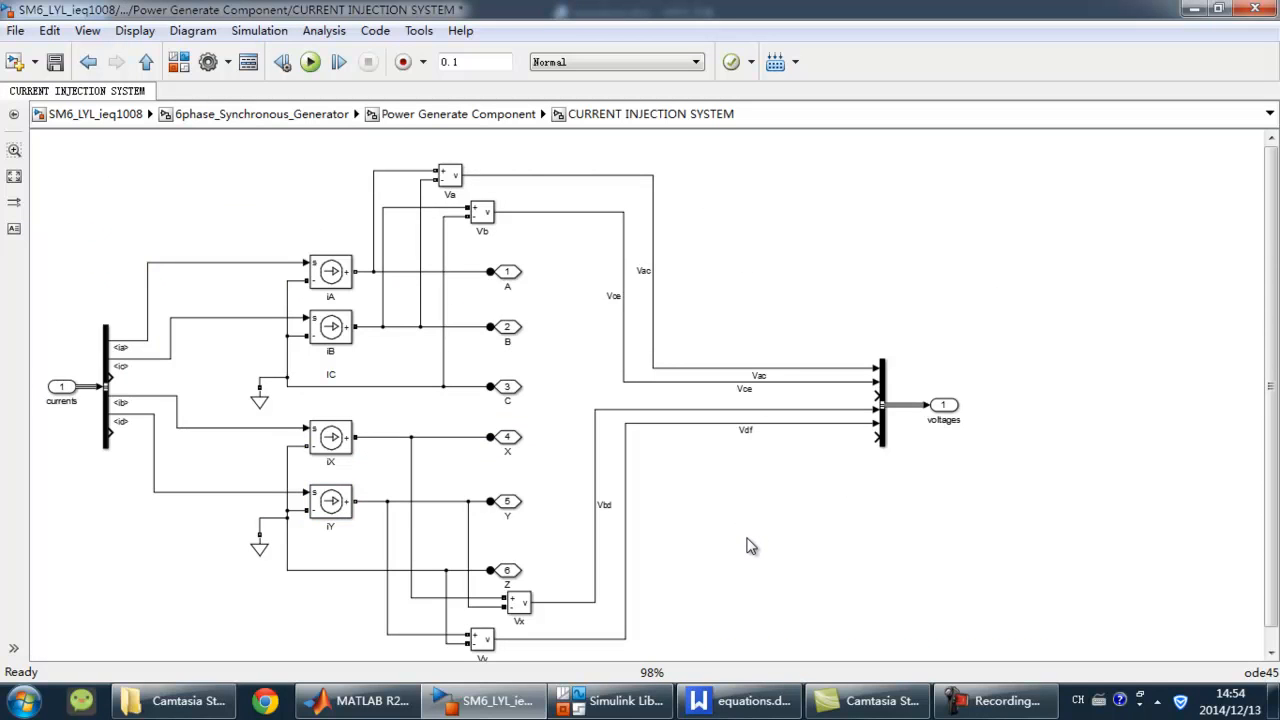
mouse_move(730, 582)
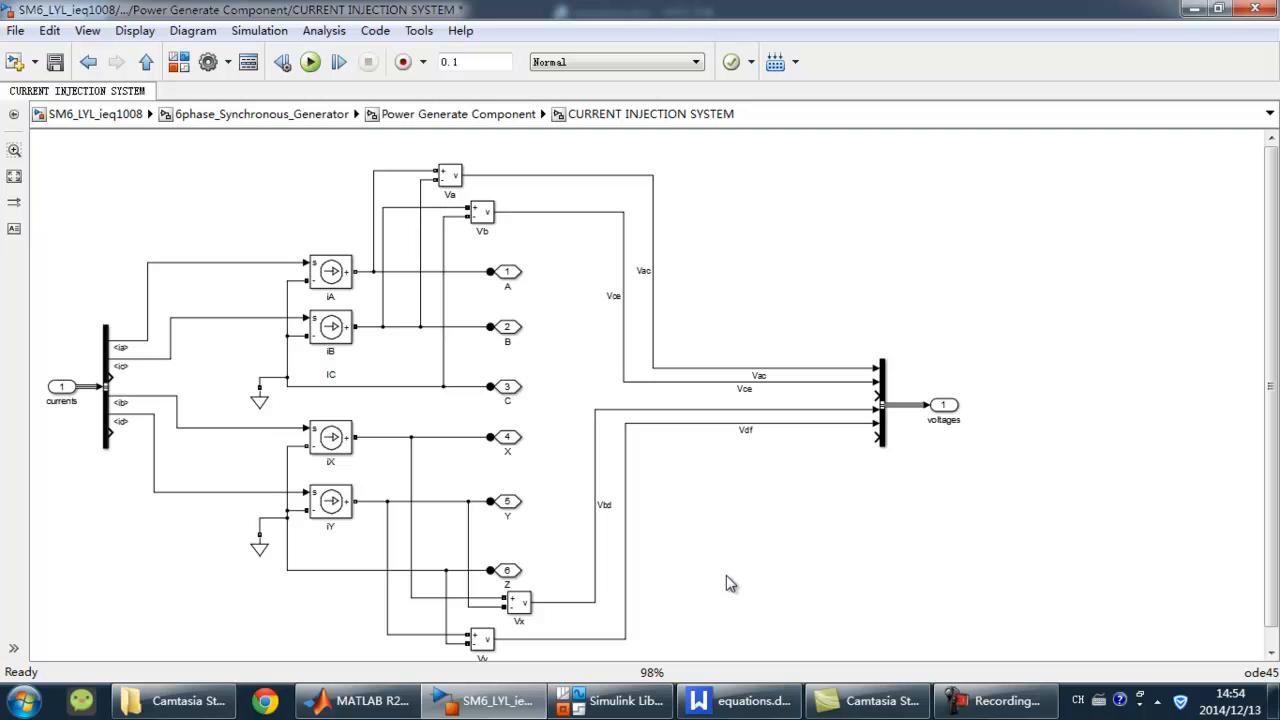
click(330, 328)
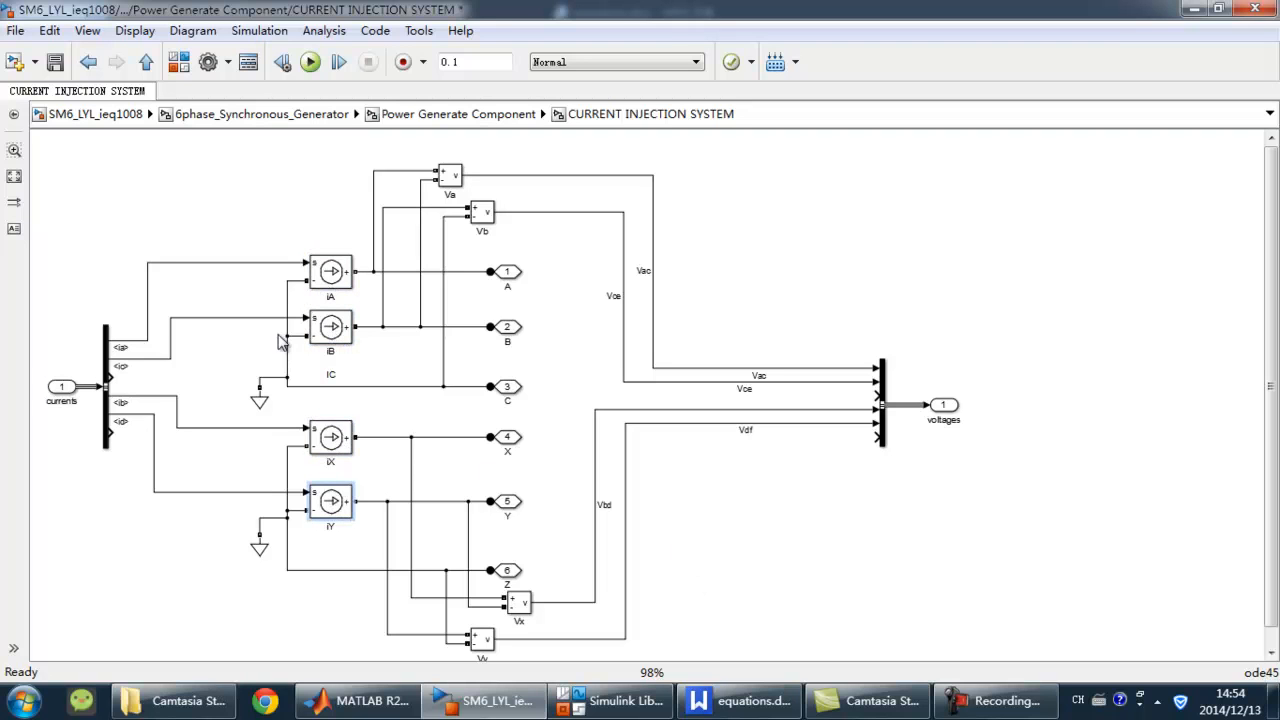
Navigate up two levels from current injection back to the 6phase_Synchronous_Generator diagram
click(144, 62)
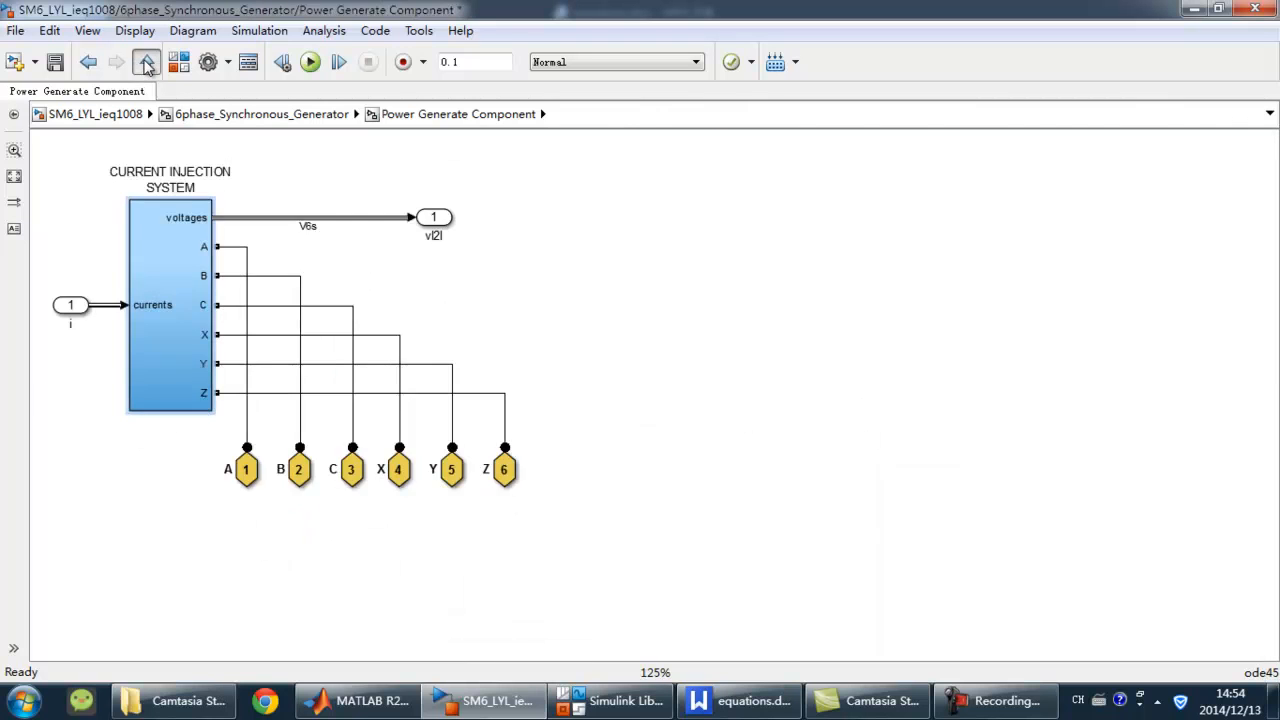
click(146, 62)
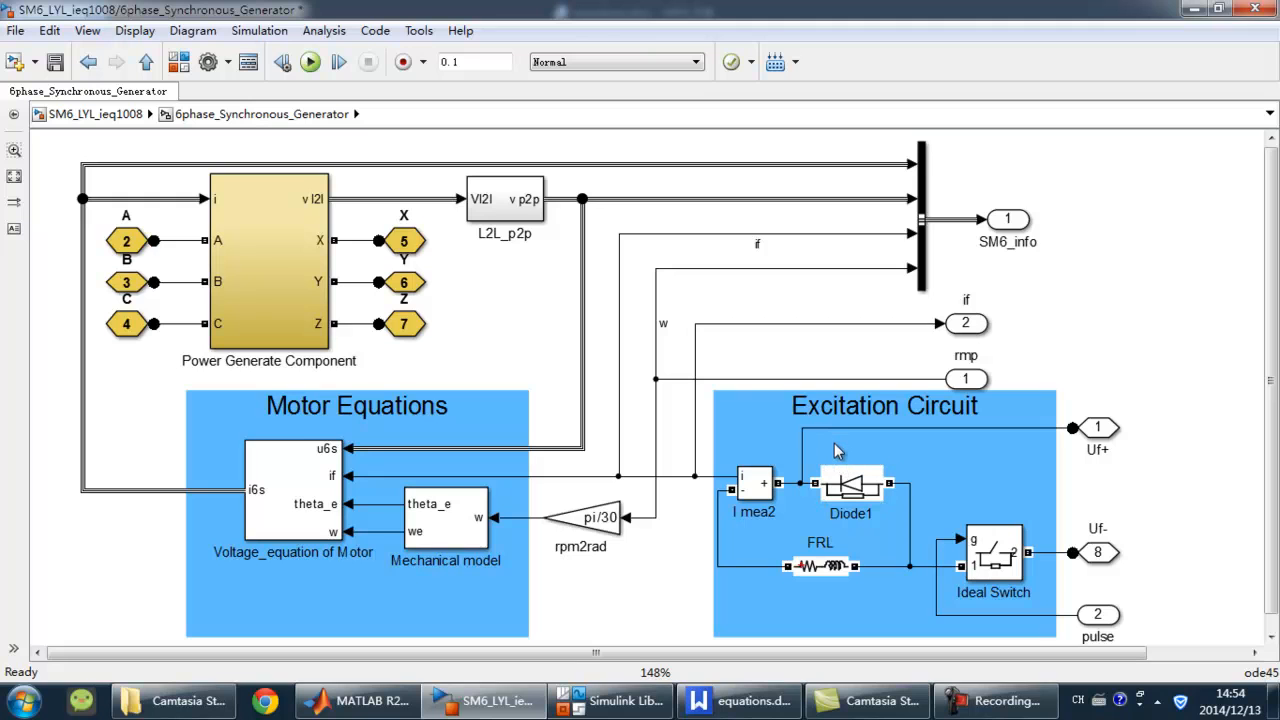
mouse_move(864, 388)
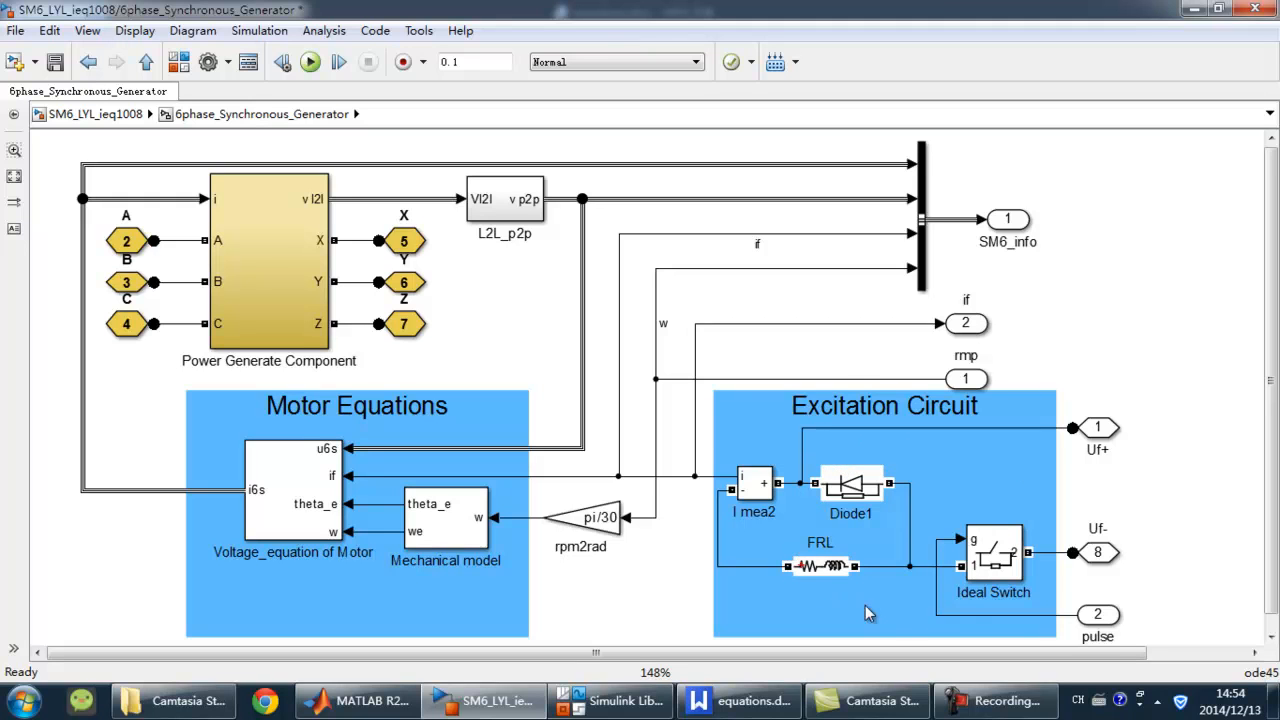
Go to the top-level model and review the generator mask parameters (stator resistance, inductances, pole pairs), then close them
click(146, 62)
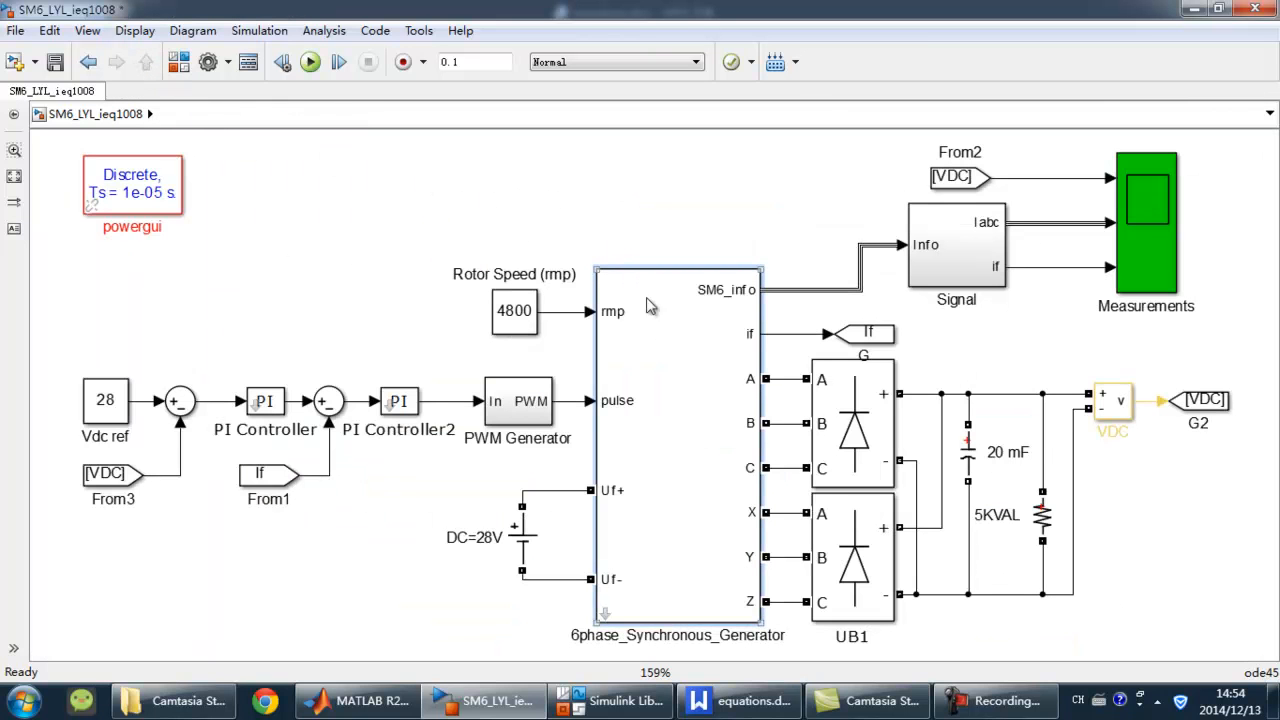
mouse_move(672, 374)
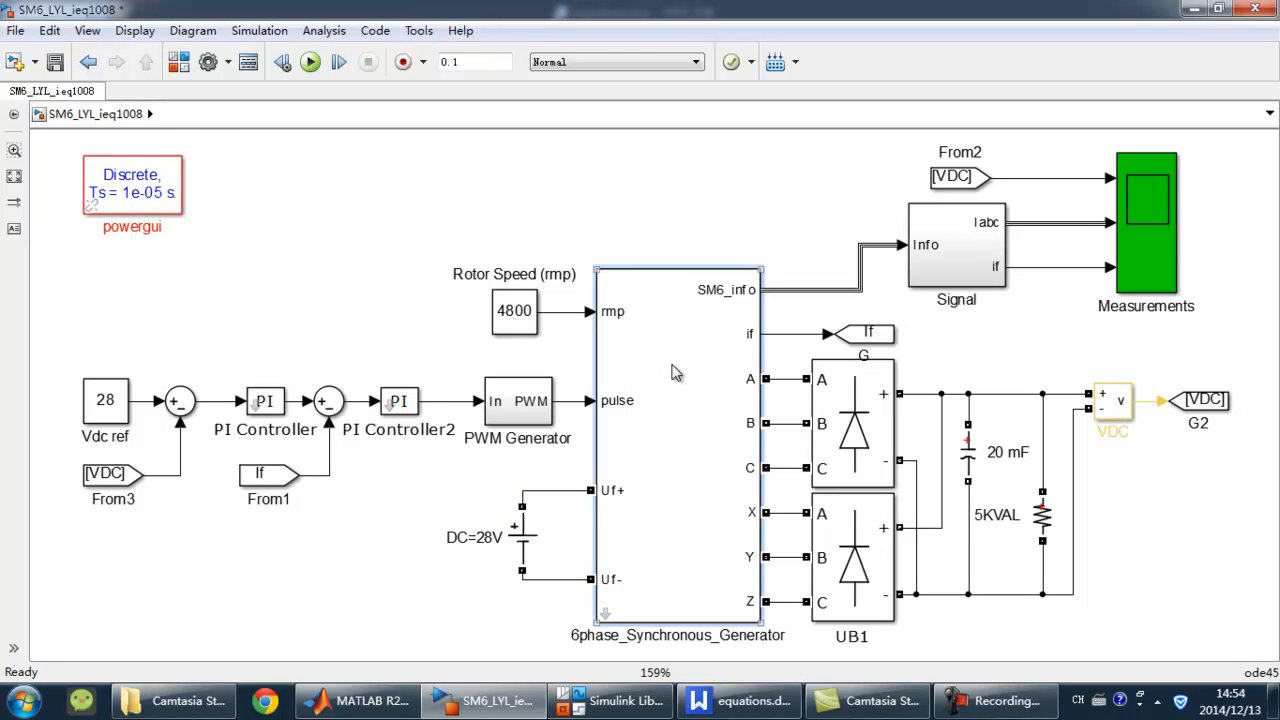
mouse_move(672, 420)
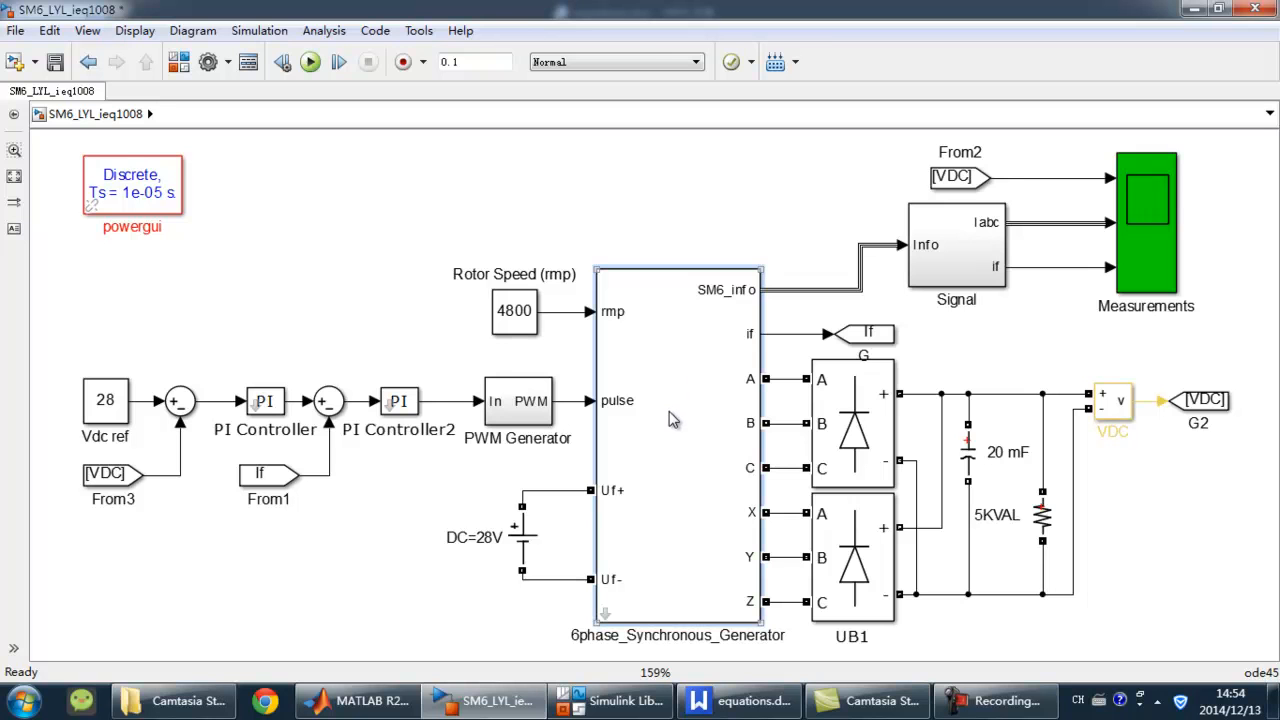
double_click(678, 440)
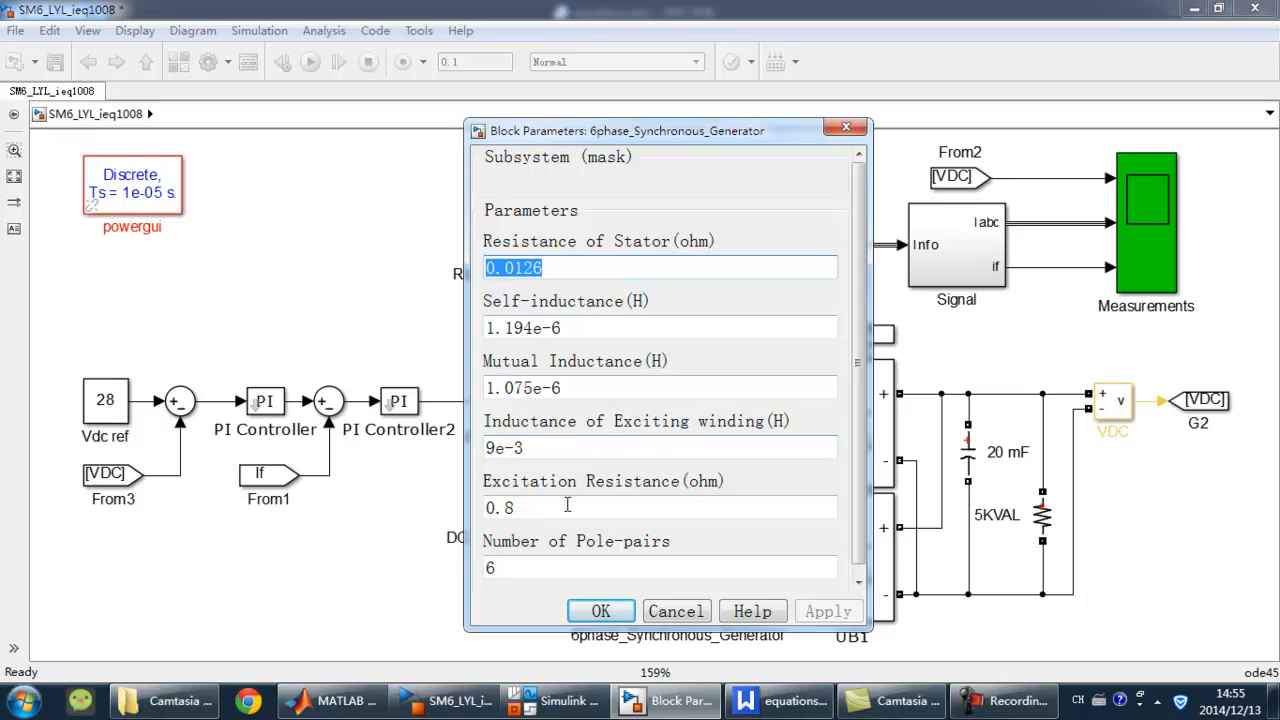
click(600, 612)
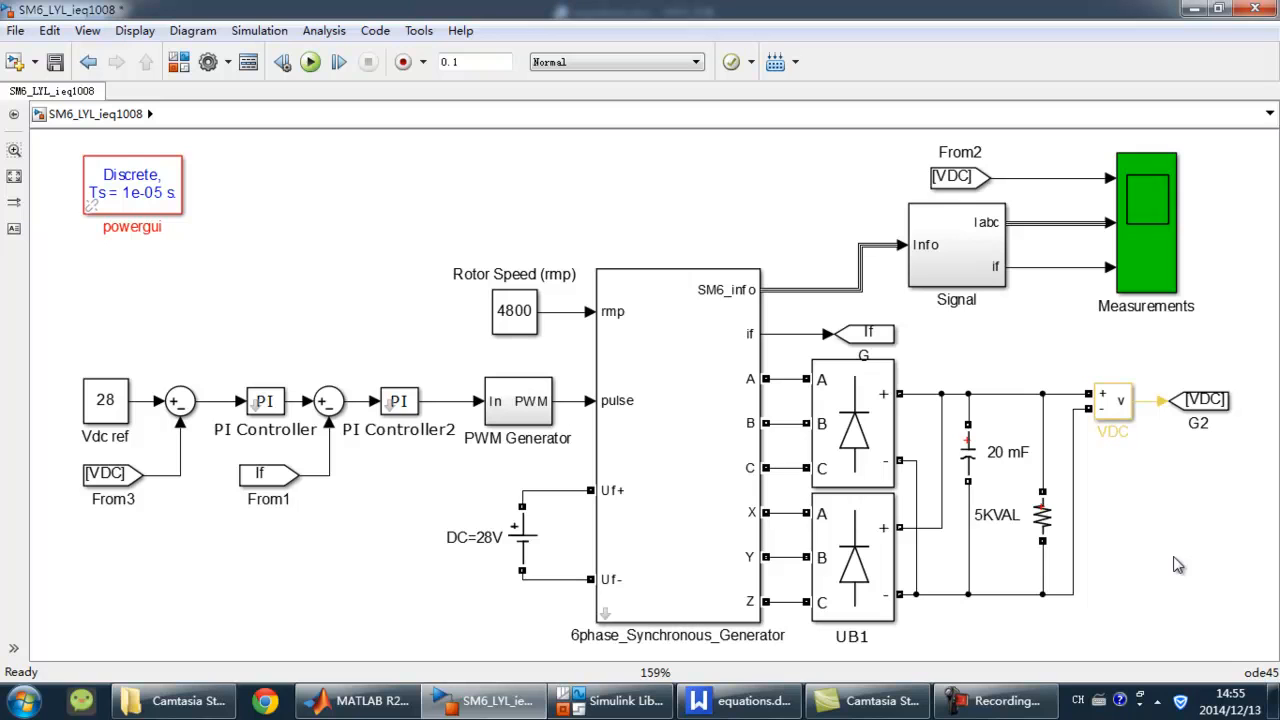
mouse_move(1152, 548)
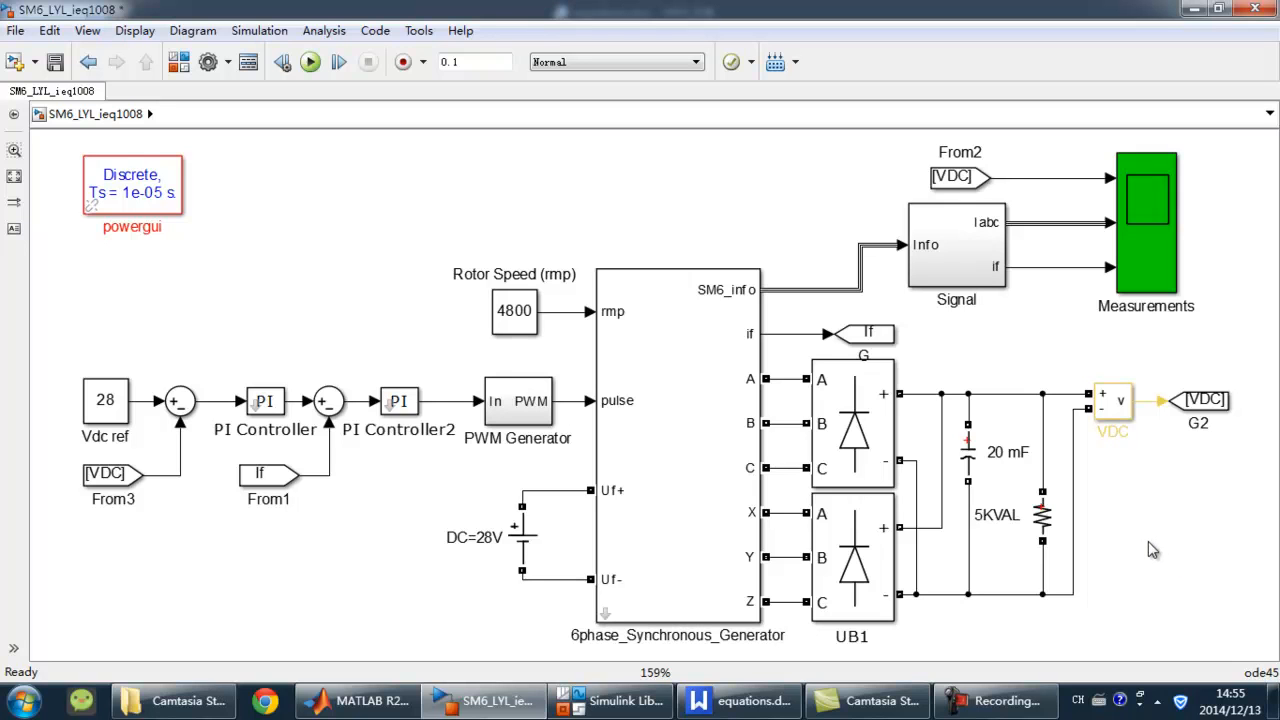
mouse_move(430, 286)
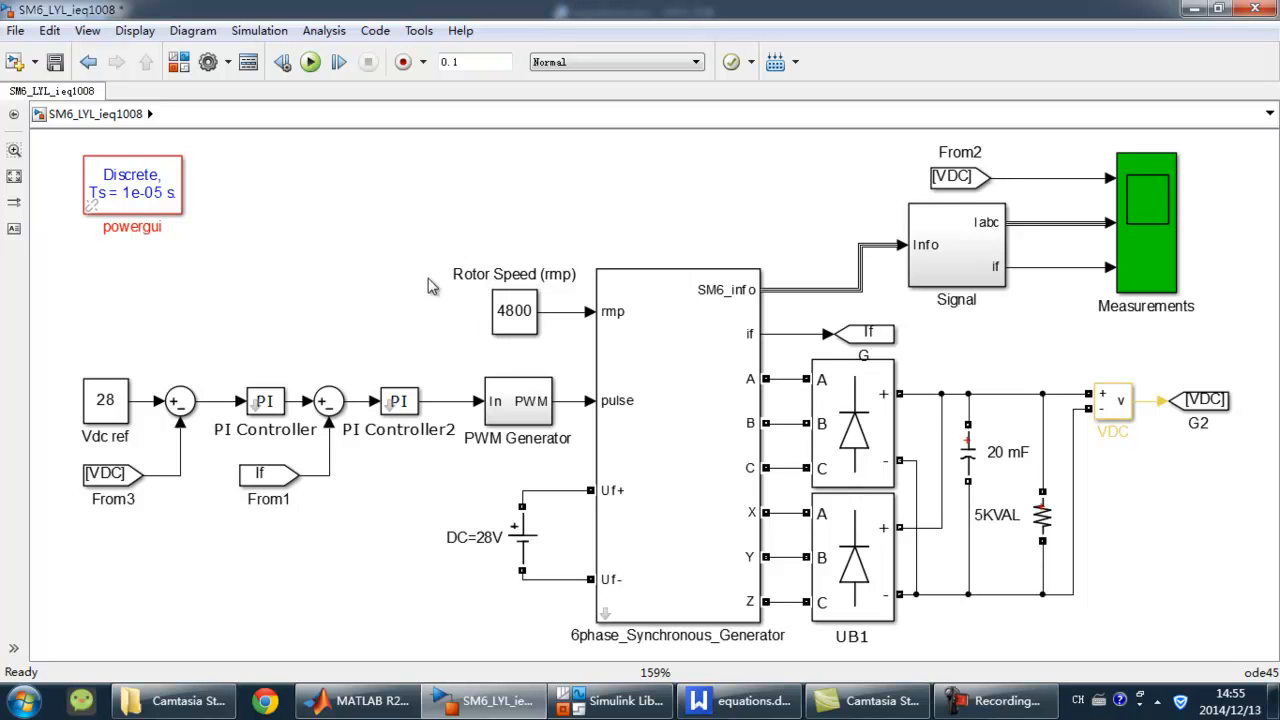
mouse_move(430, 340)
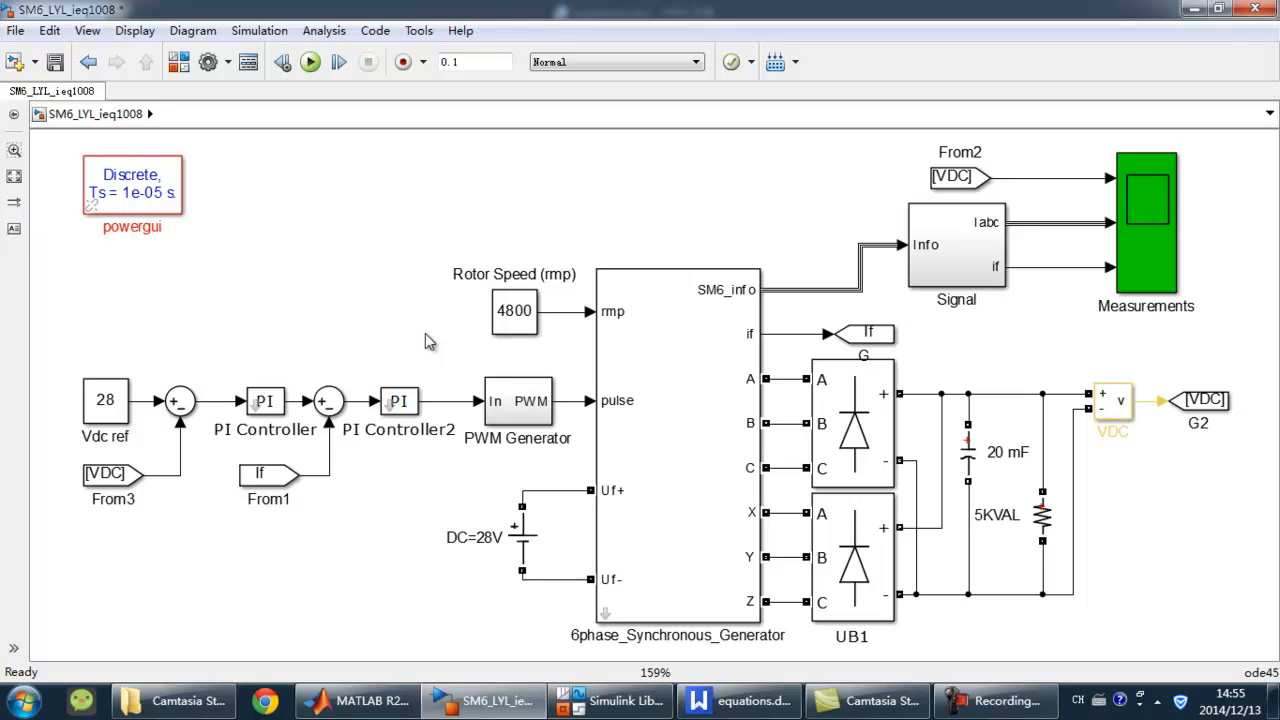
Run the top-level six-phase generator simulation
click(112, 472)
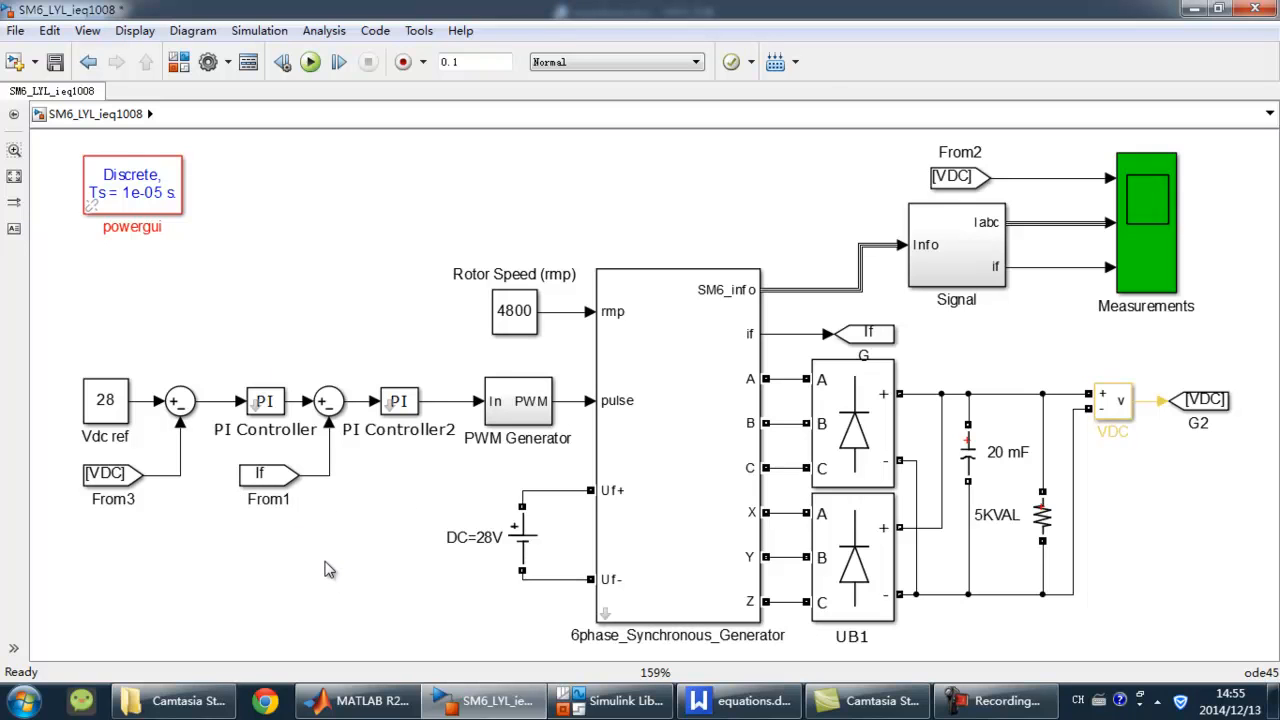
mouse_move(428, 562)
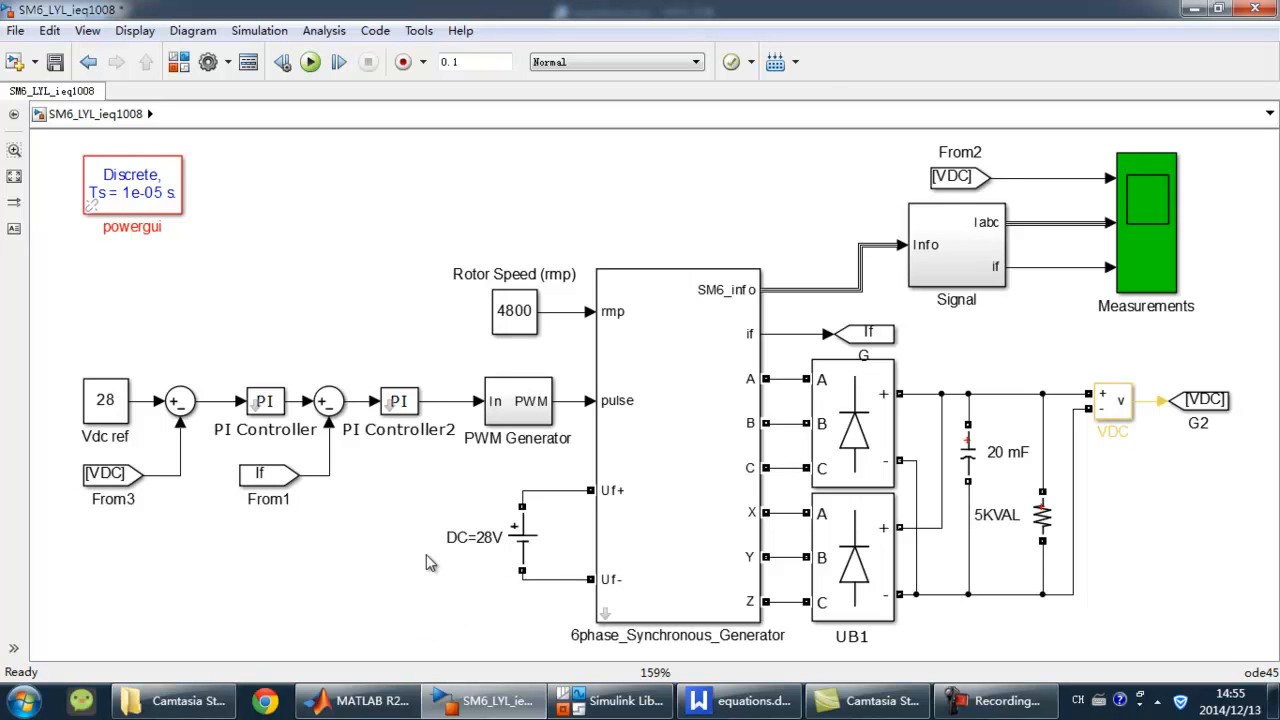
mouse_move(400, 576)
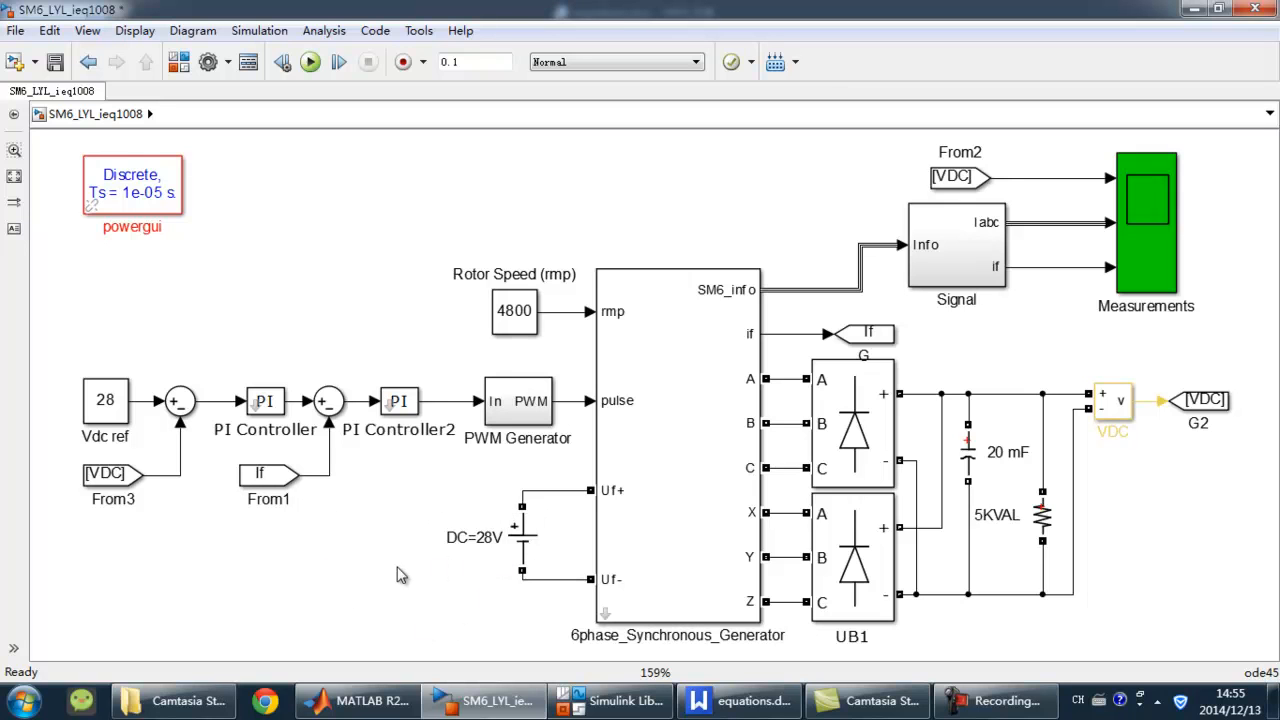
mouse_move(940, 610)
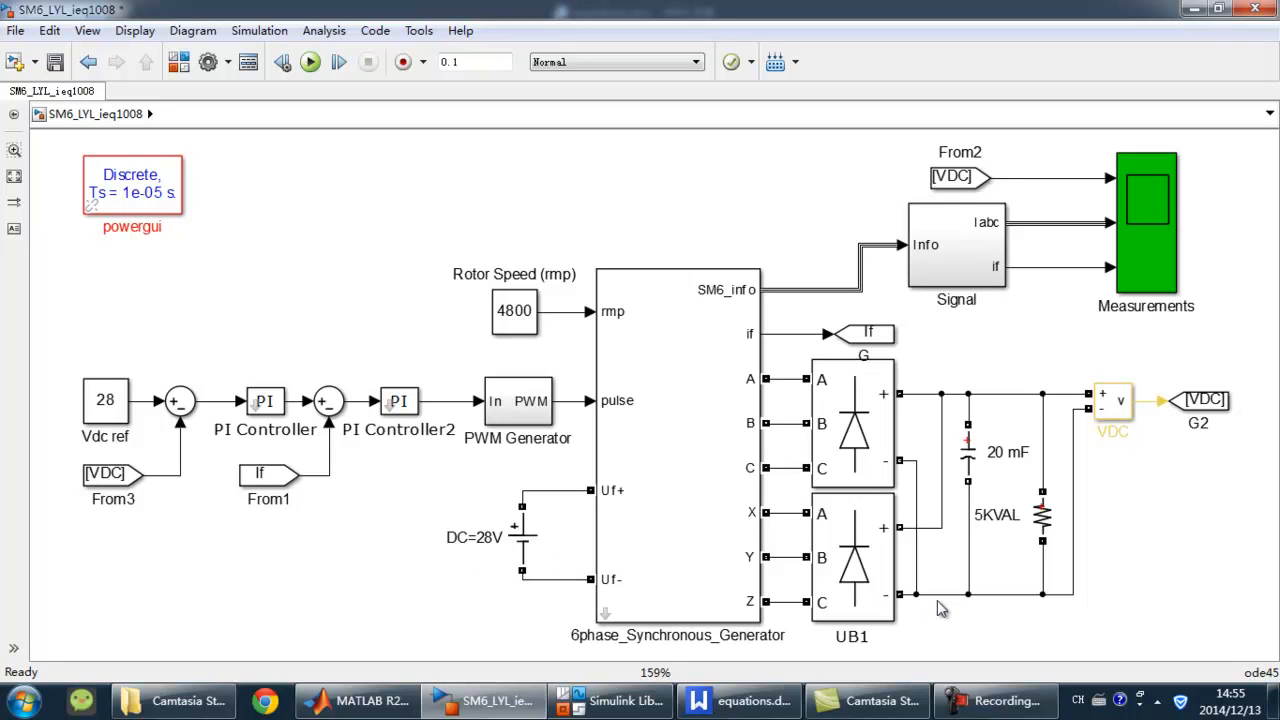
mouse_move(938, 632)
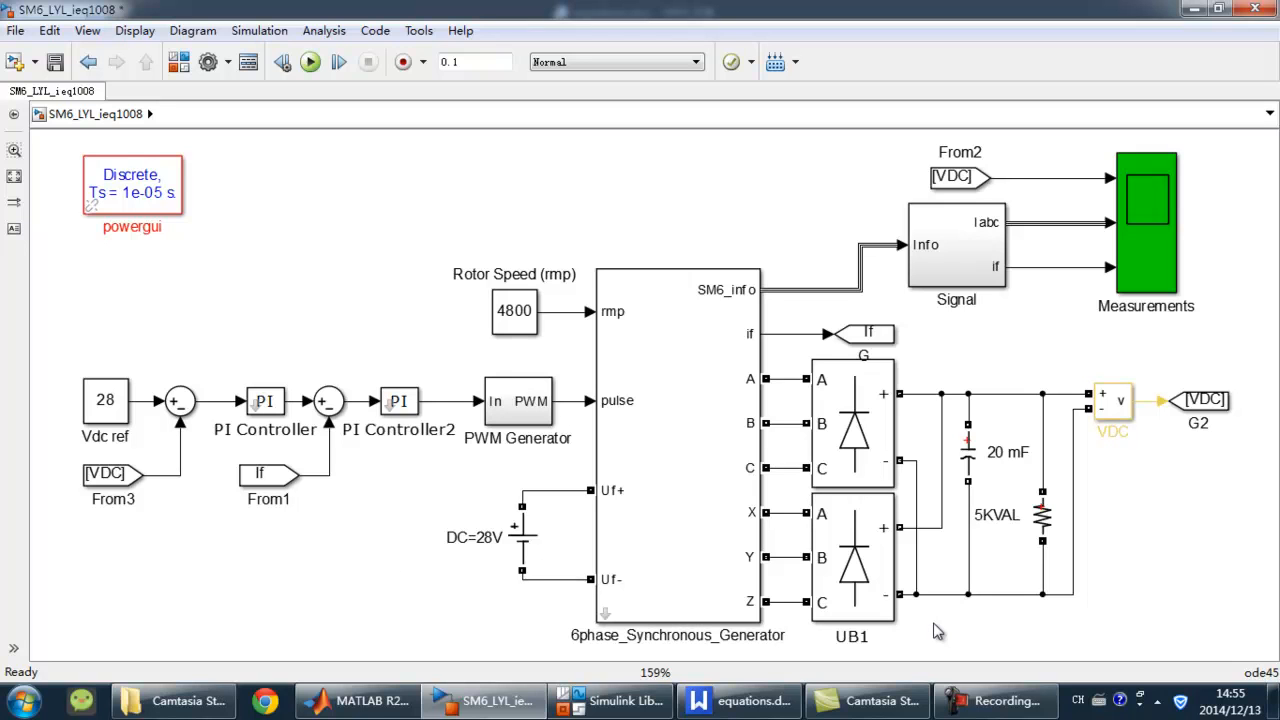
mouse_move(1058, 628)
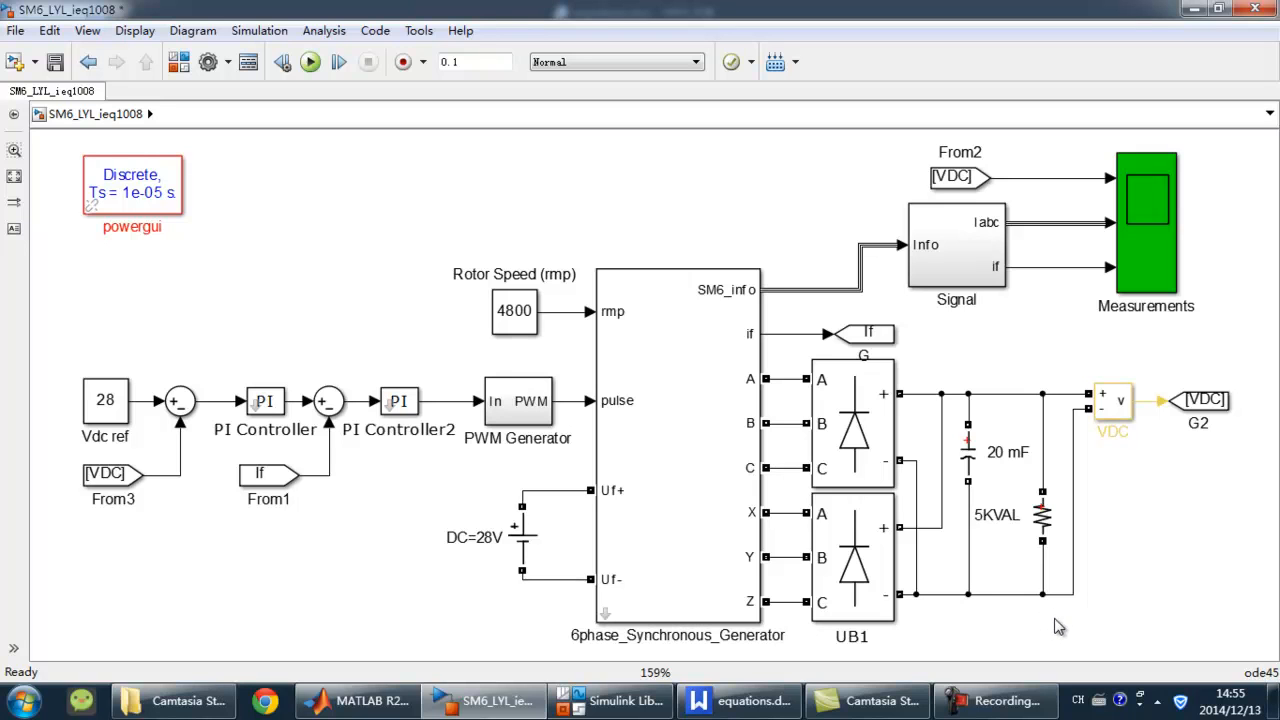
mouse_move(1122, 612)
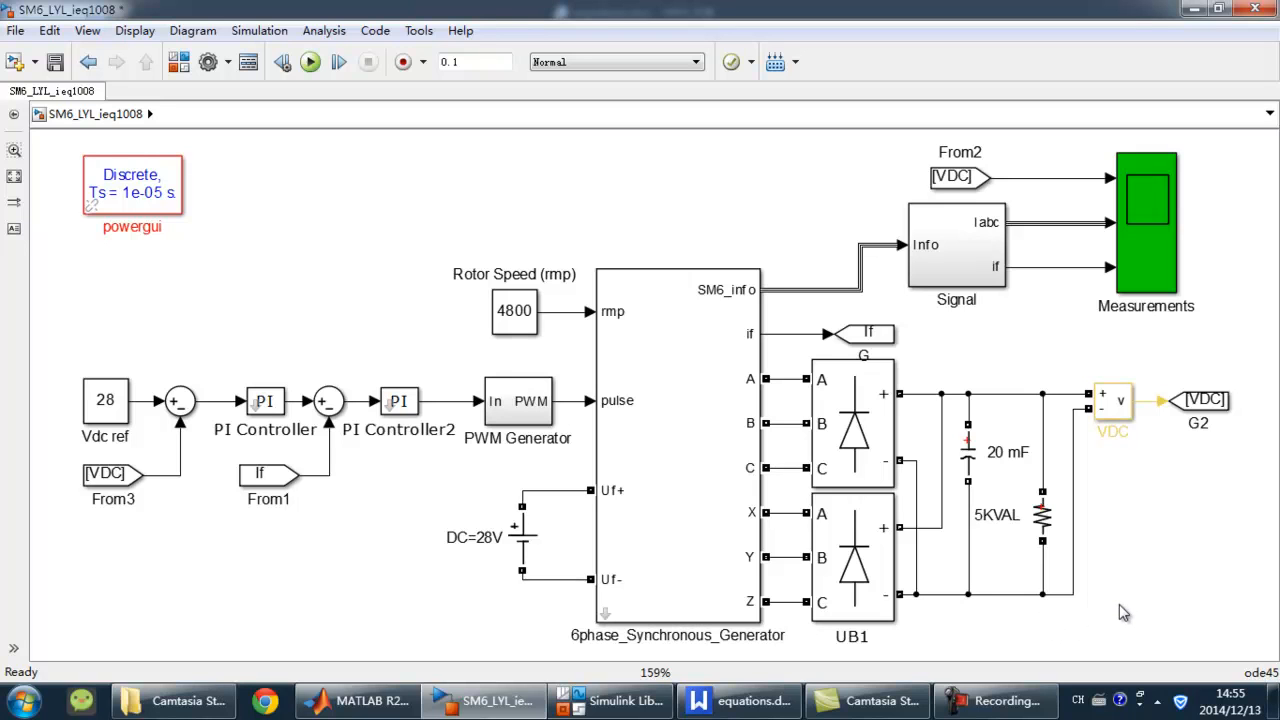
mouse_move(1044, 448)
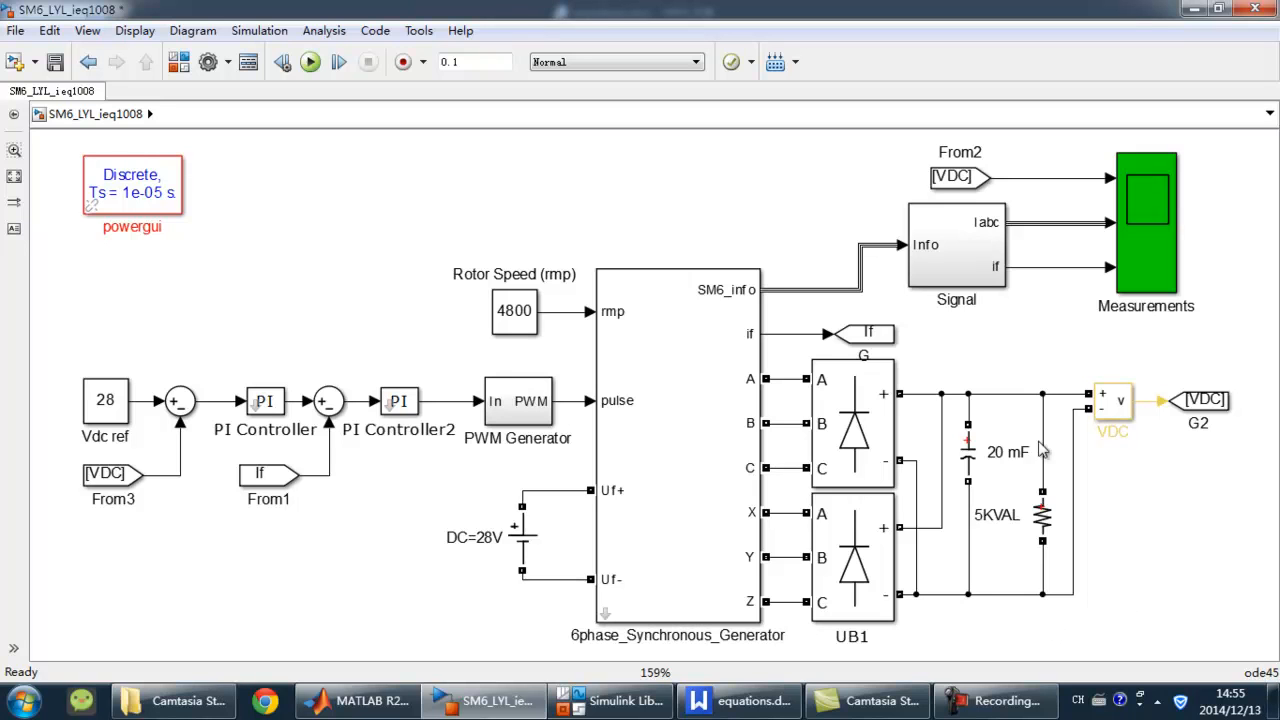
mouse_move(1052, 482)
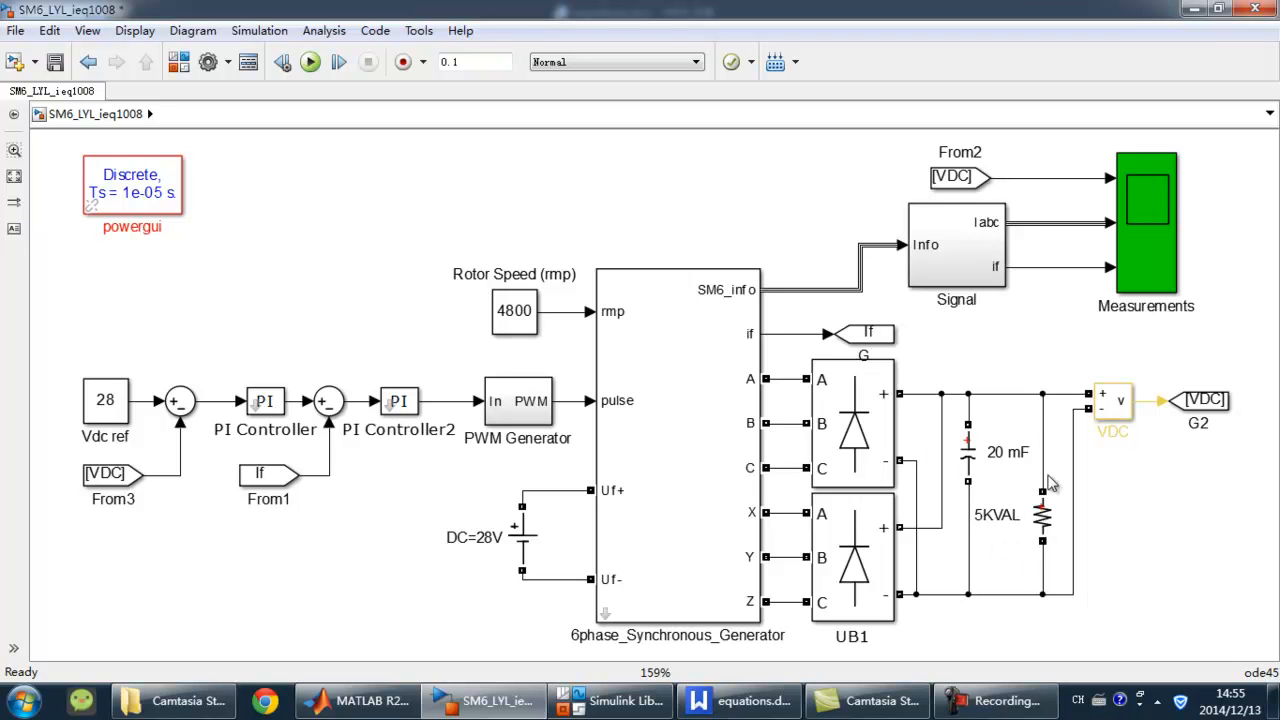
click(1044, 516)
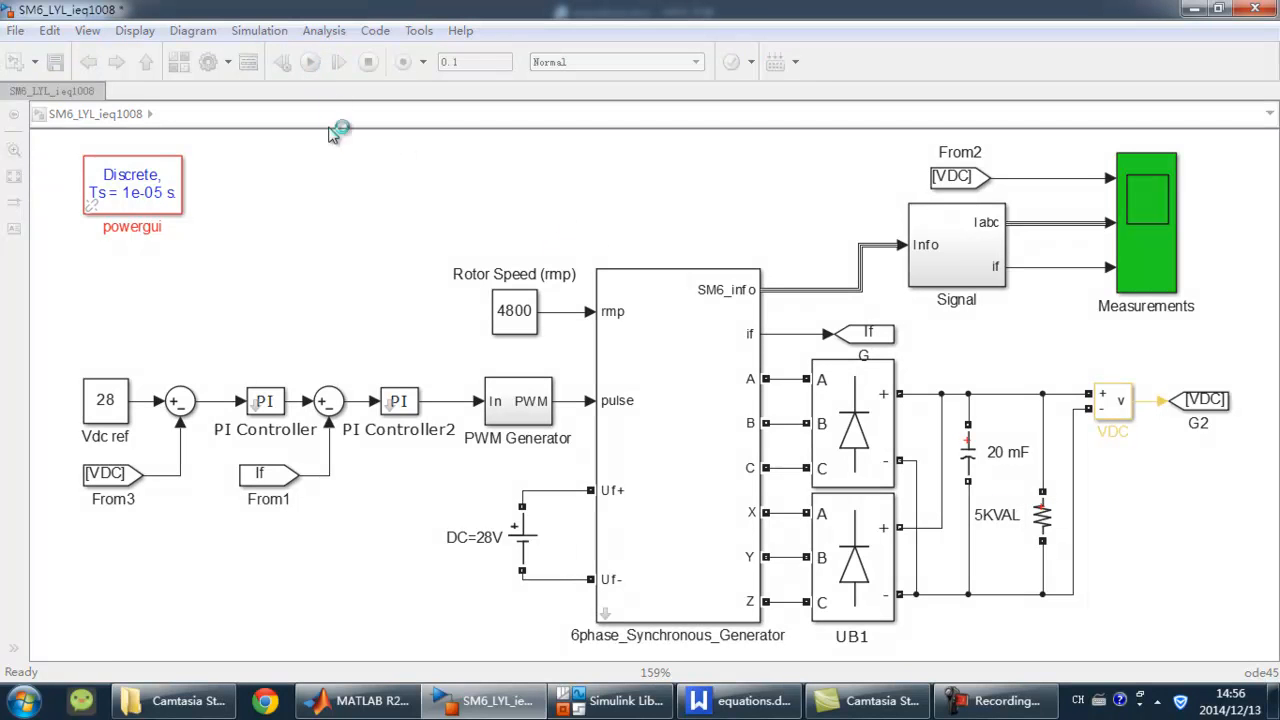
Let the model compile and run toward its 0.1 s stop time
click(308, 60)
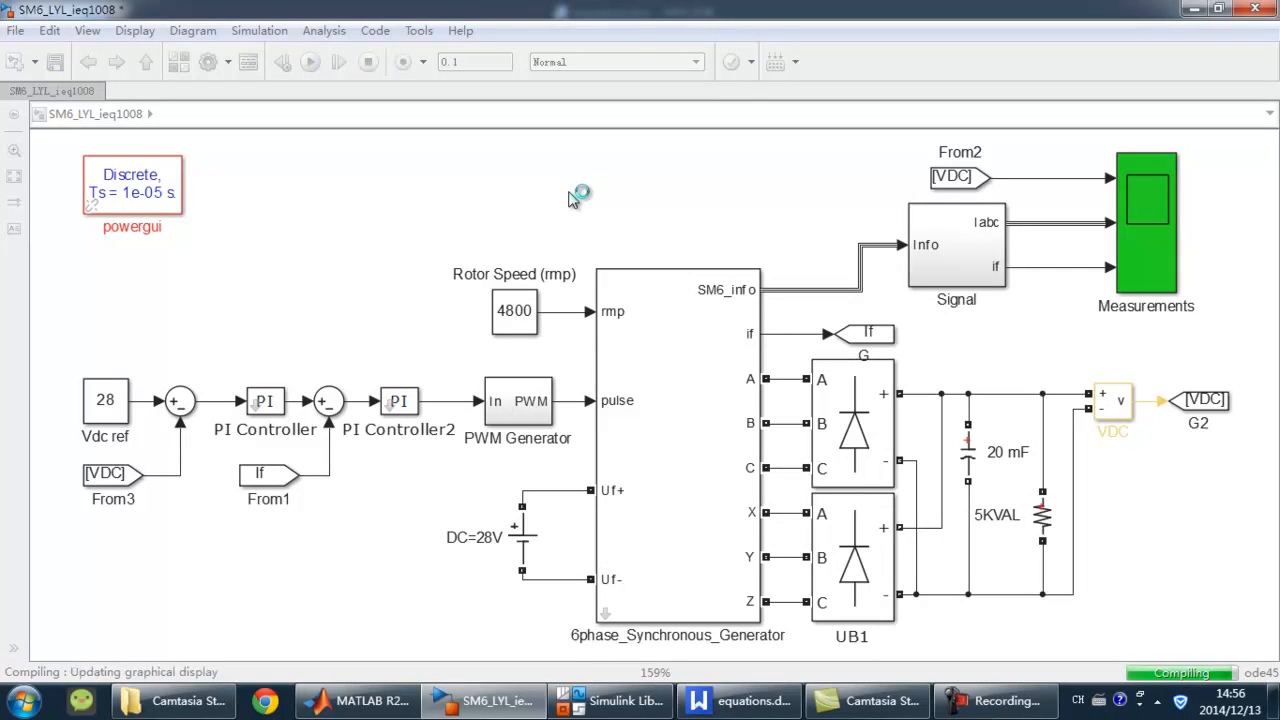
click(308, 62)
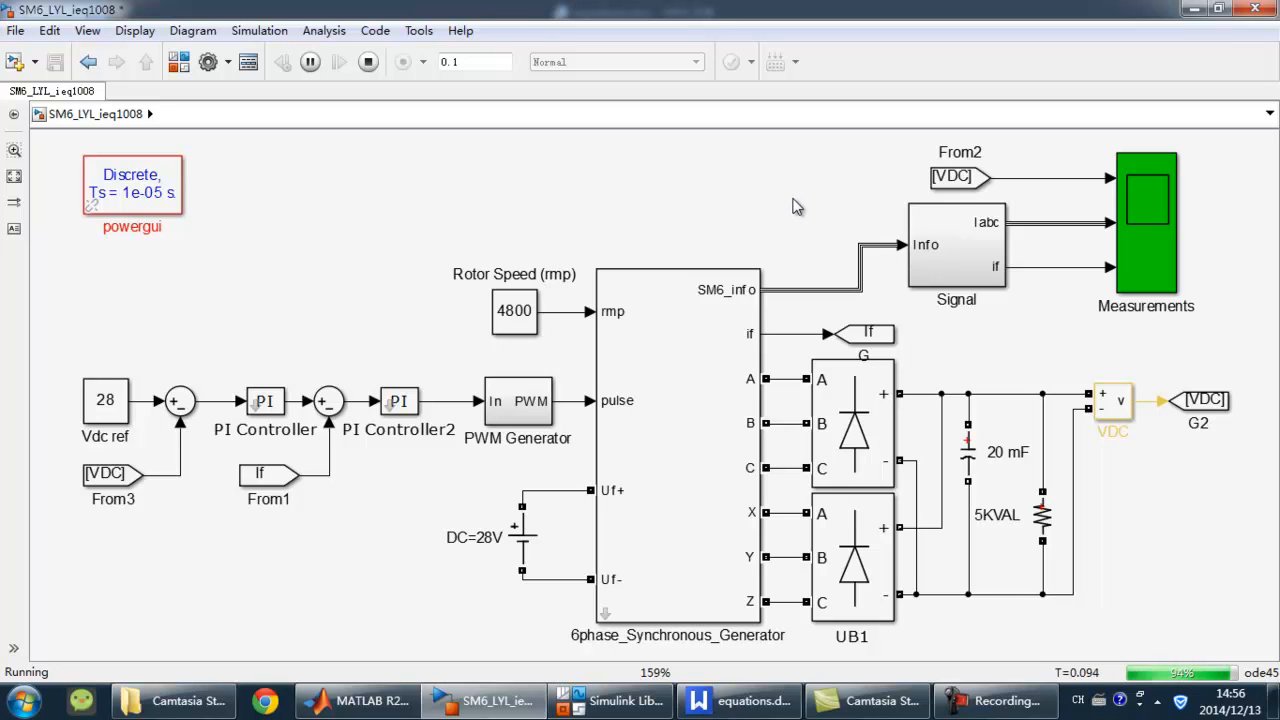
mouse_move(1088, 196)
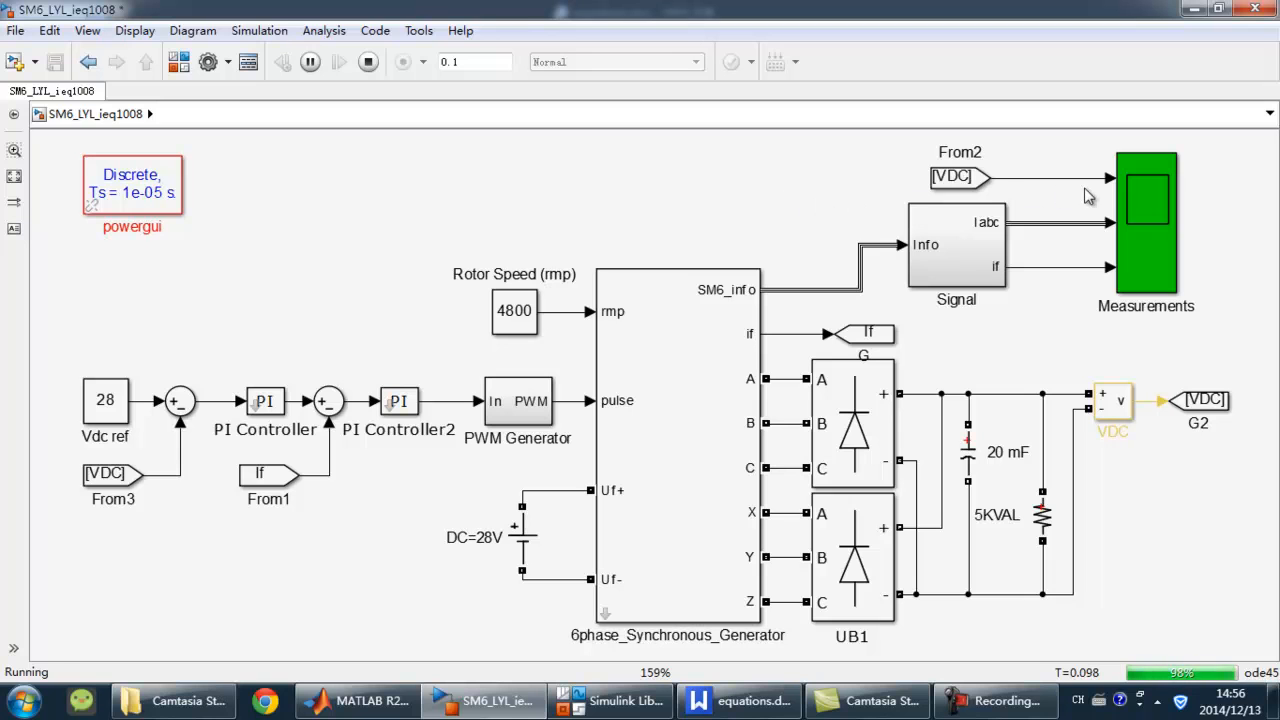
Show the Measurements scope waveforms: DC voltage near 28 V, phase currents and field current
click(368, 62)
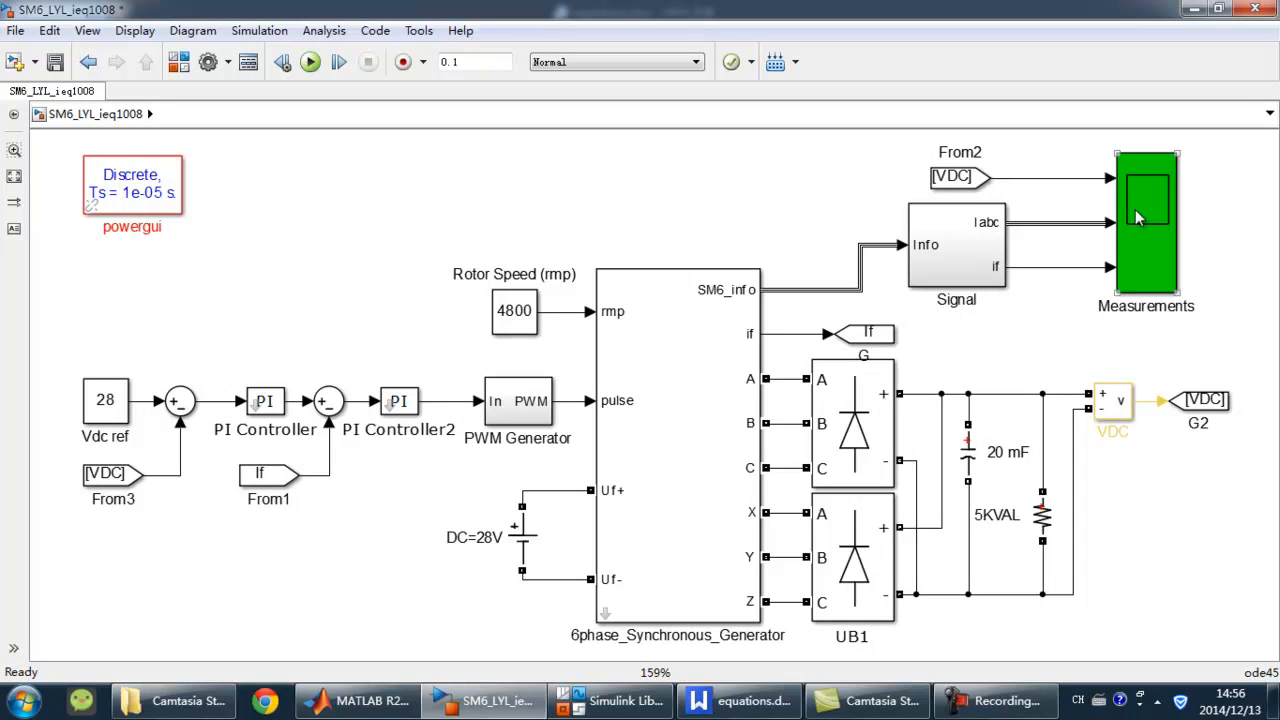
double_click(1144, 222)
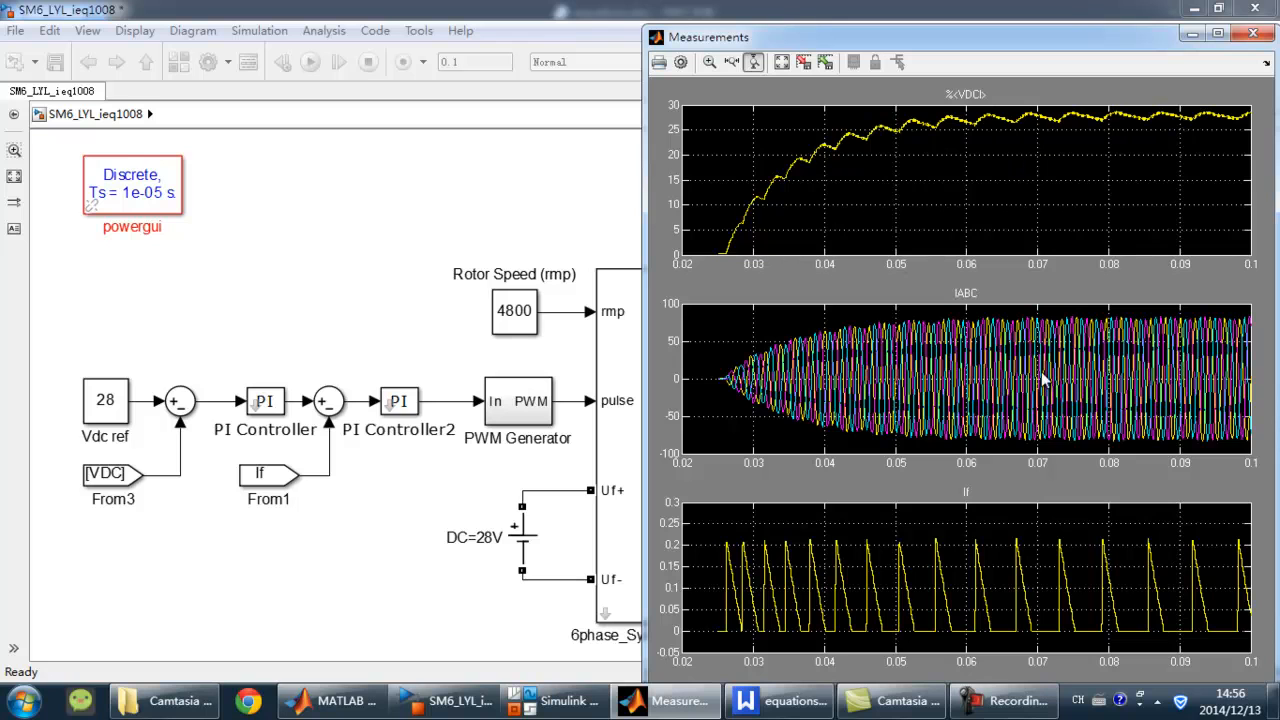
mouse_move(876, 412)
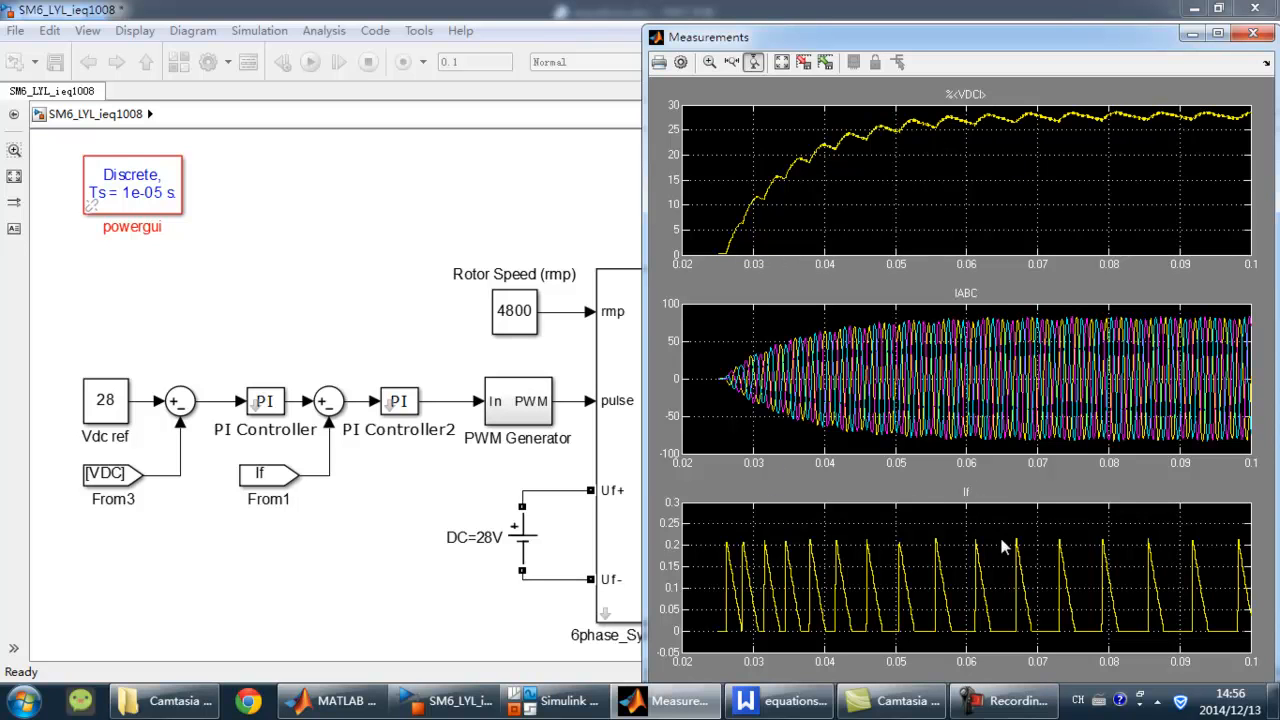
mouse_move(1090, 648)
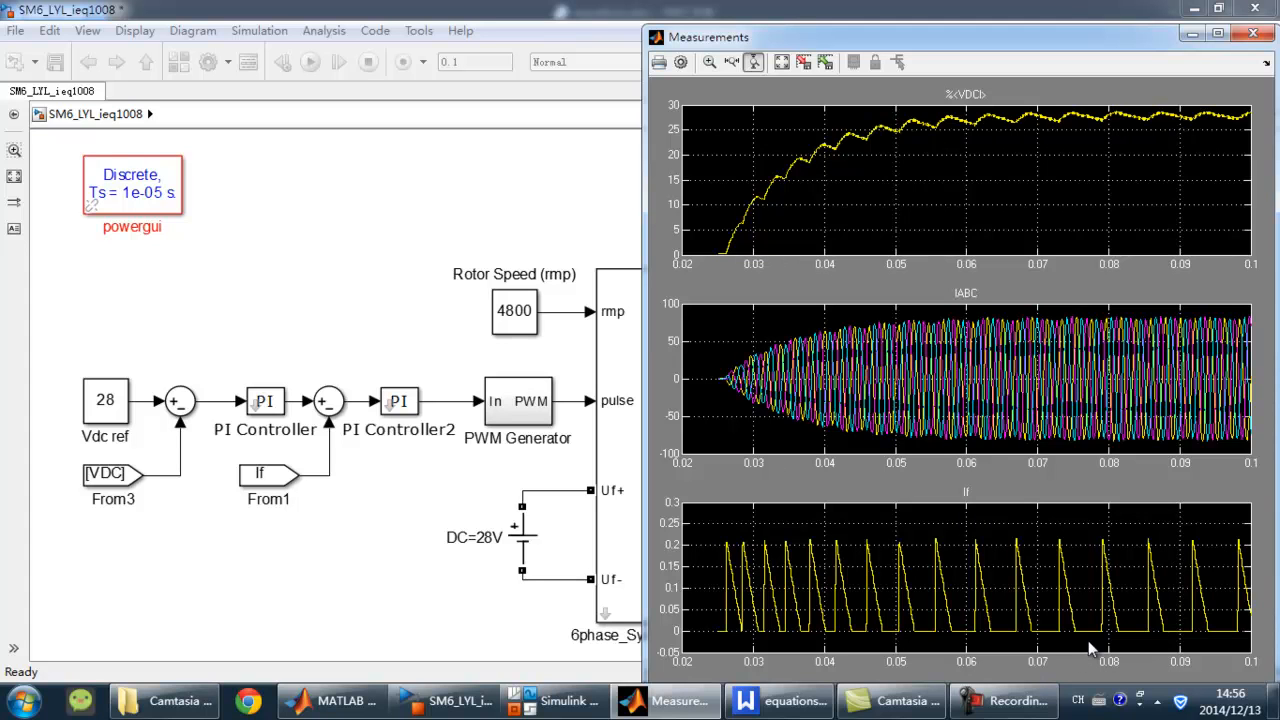